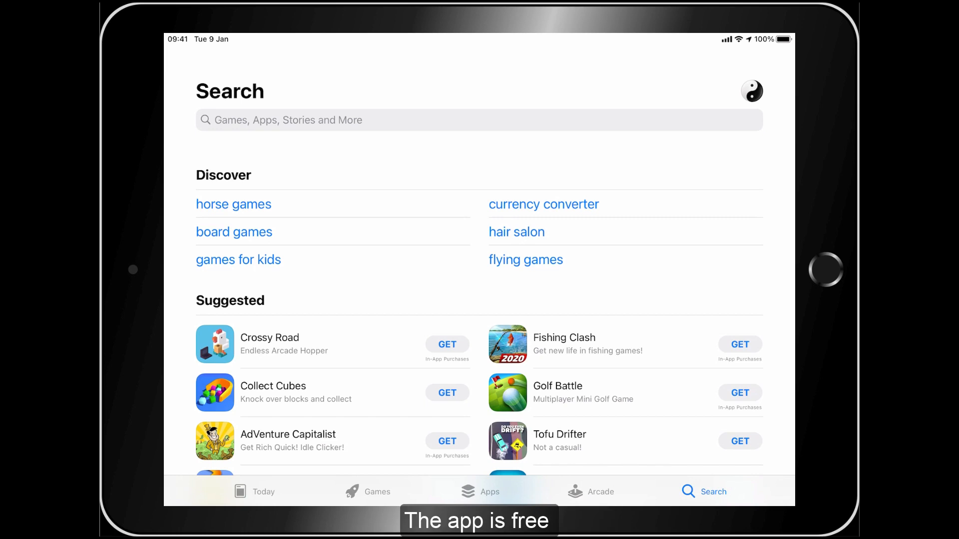
- Search the App Store for XP Connect and start downloading the app
left_click(479, 120)
type("XP")
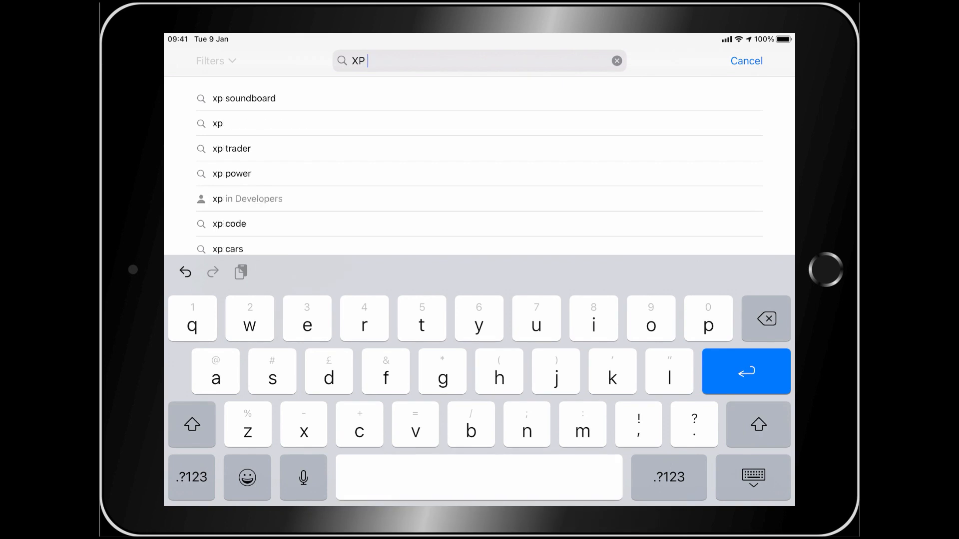
type("o")
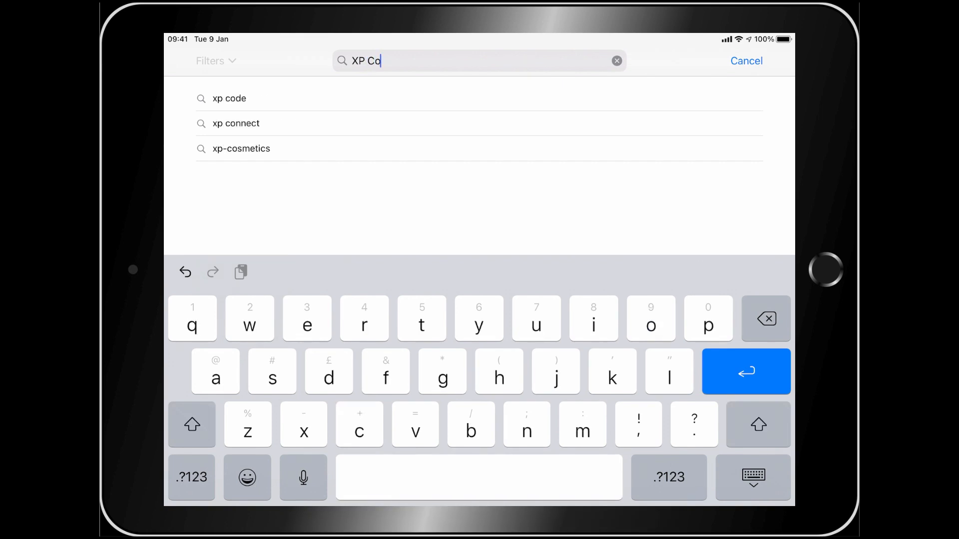
type("nnect")
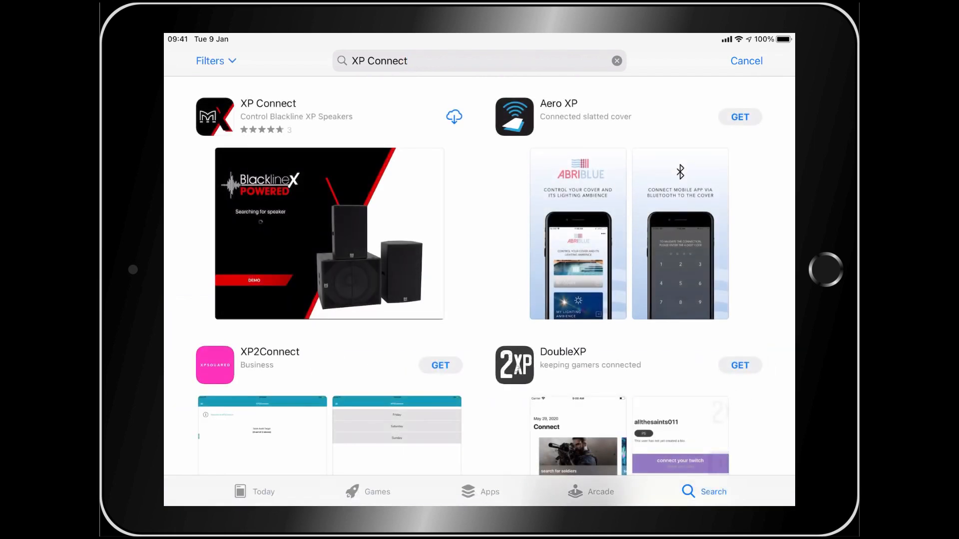
left_click(454, 116)
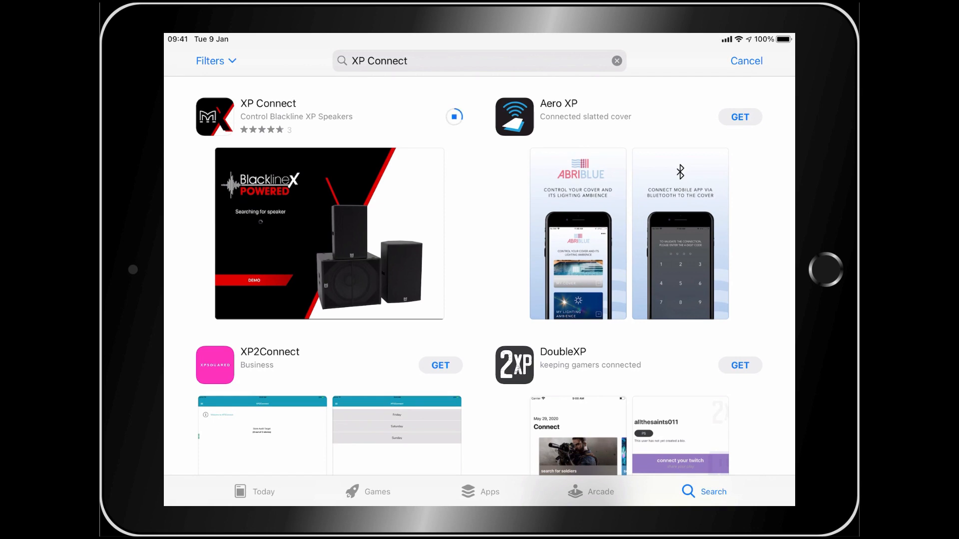
left_click(455, 117)
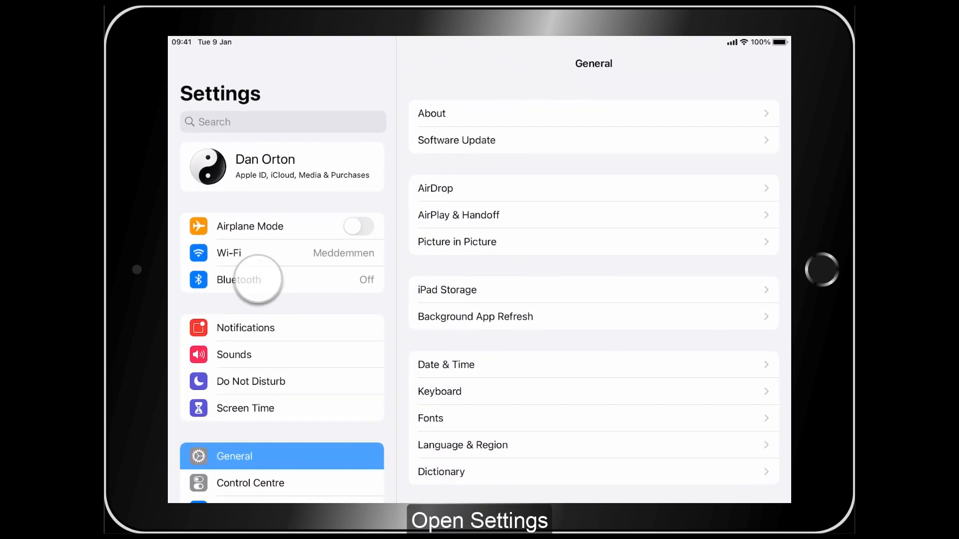
- Open Bluetooth in the Settings sidebar and switch it on
left_click(239, 280)
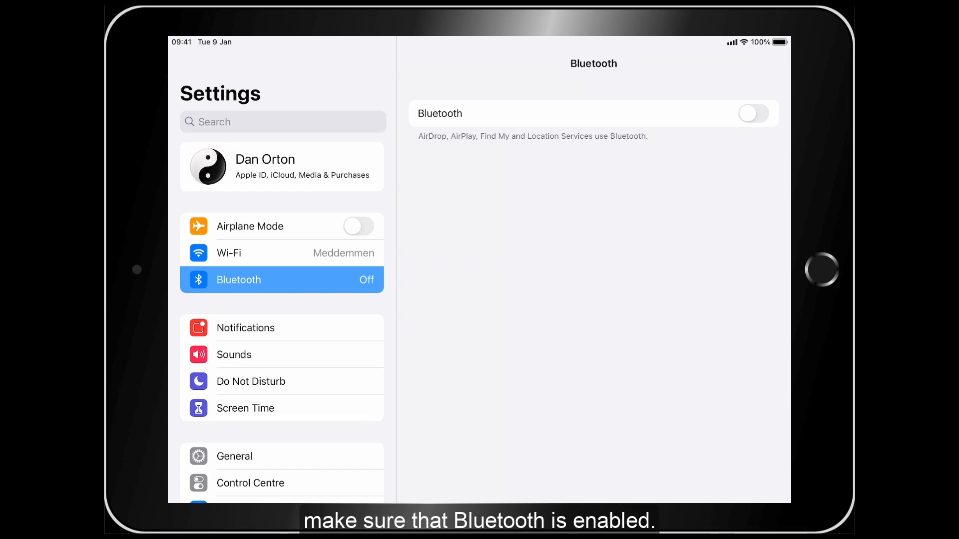
left_click(752, 113)
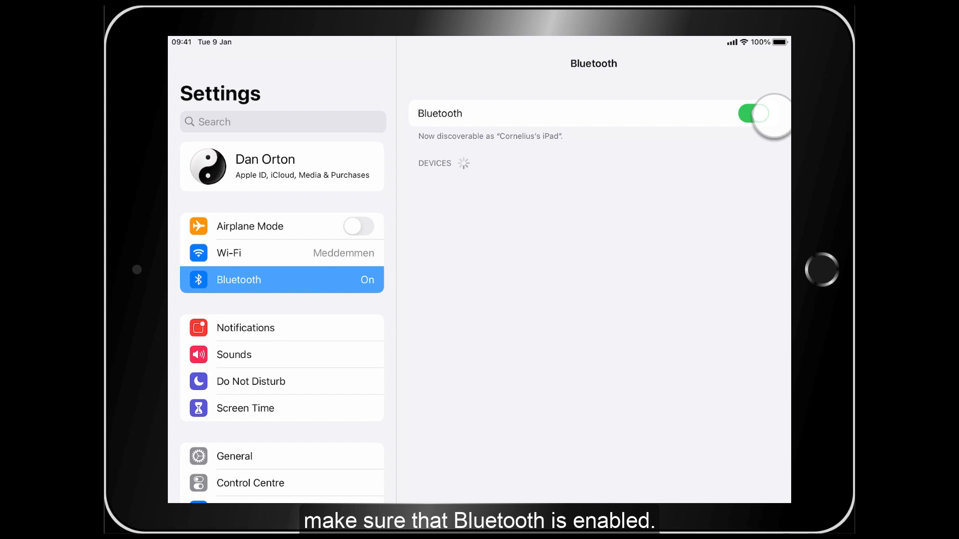
left_click(753, 114)
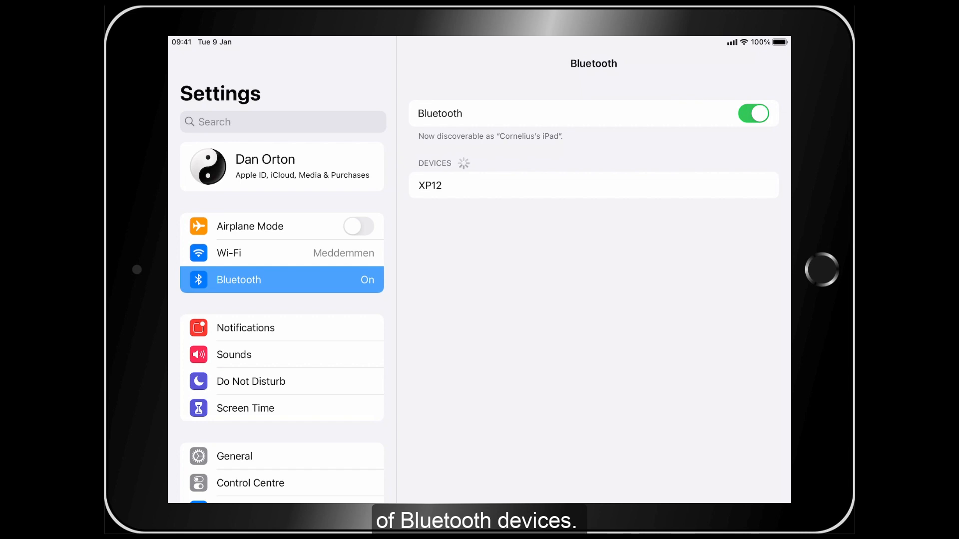
- Pair the iPad with the XP12 speaker listed under Devices
left_click(439, 185)
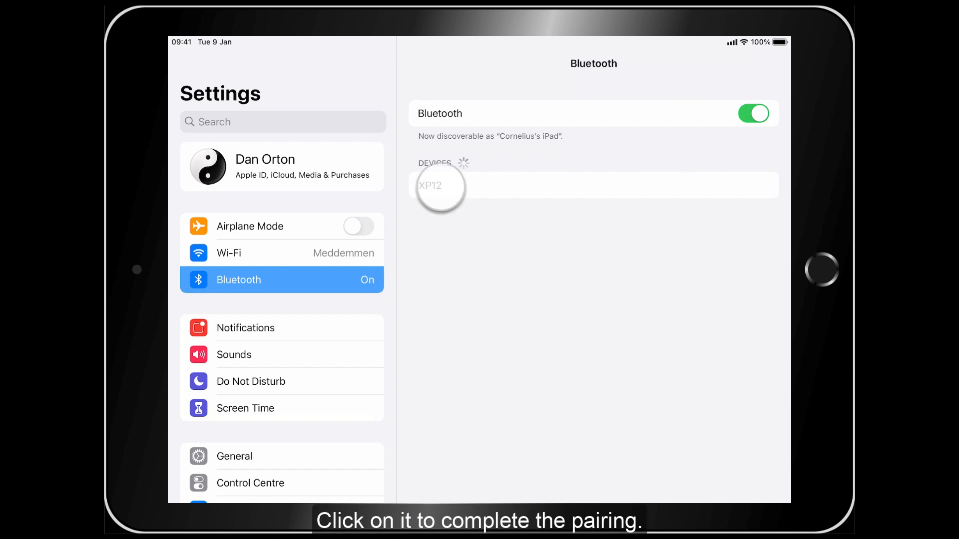
left_click(430, 185)
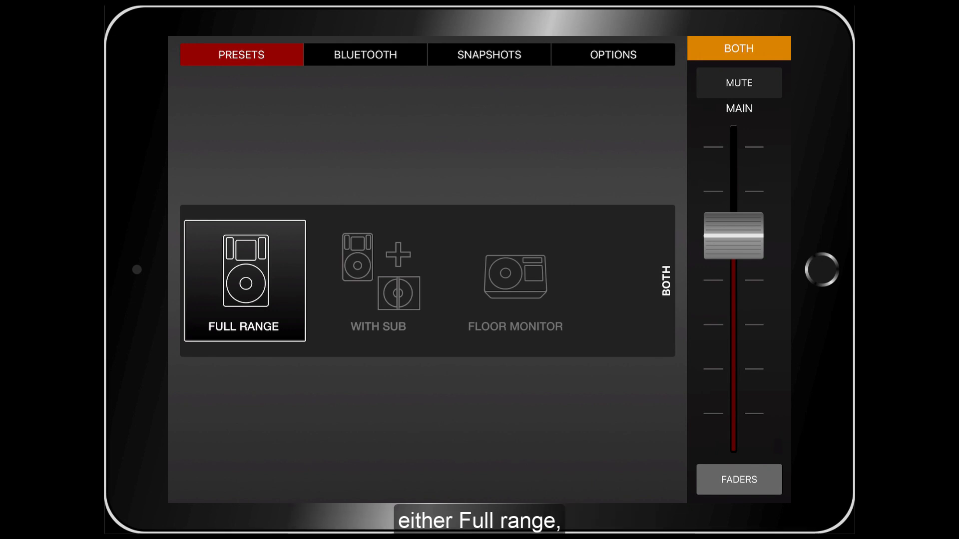
- Select the With Sub preset, then reopen speaker settings to confirm it
left_click(379, 281)
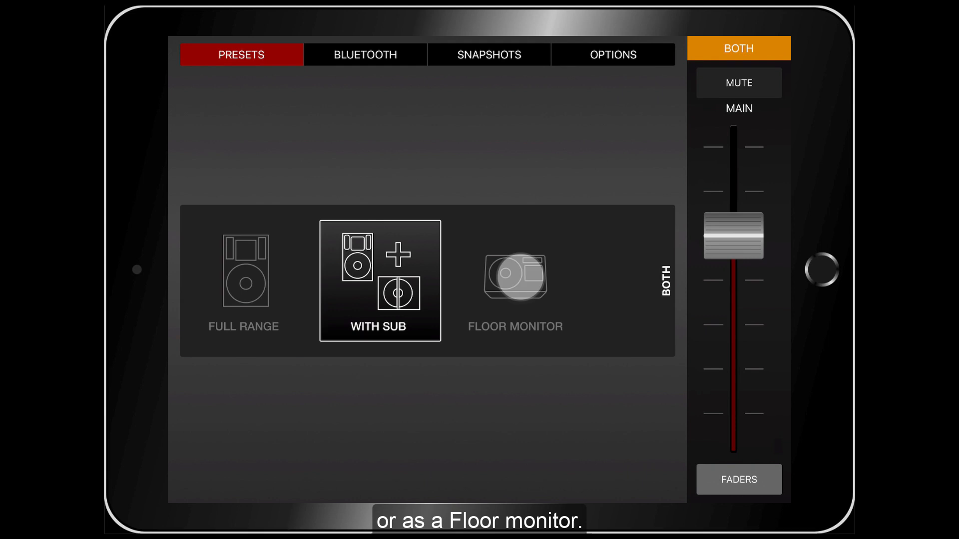
left_click(514, 280)
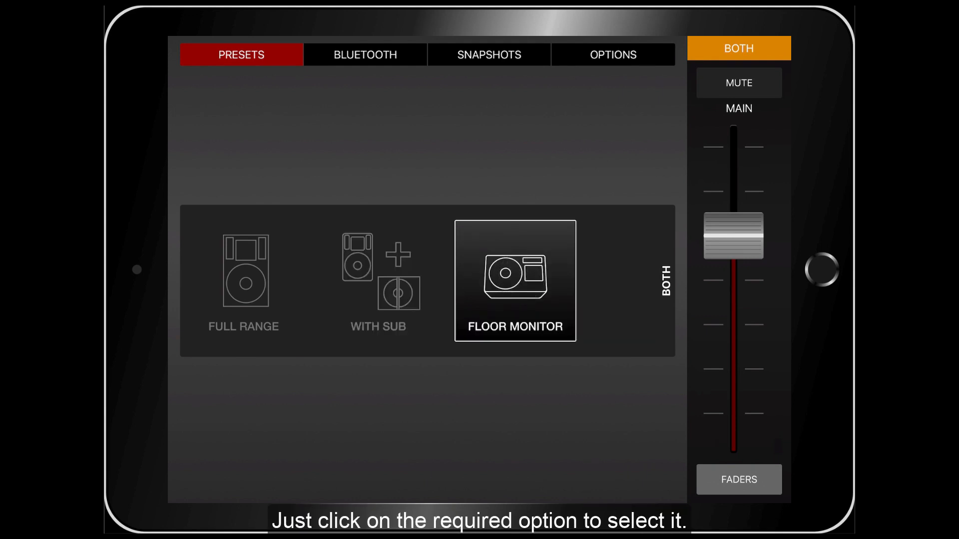
left_click(379, 281)
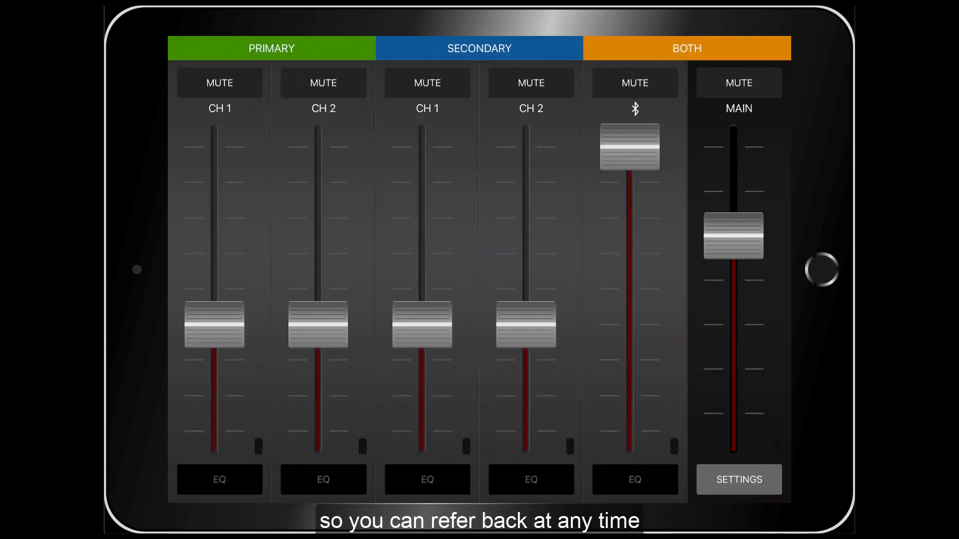
left_click(738, 480)
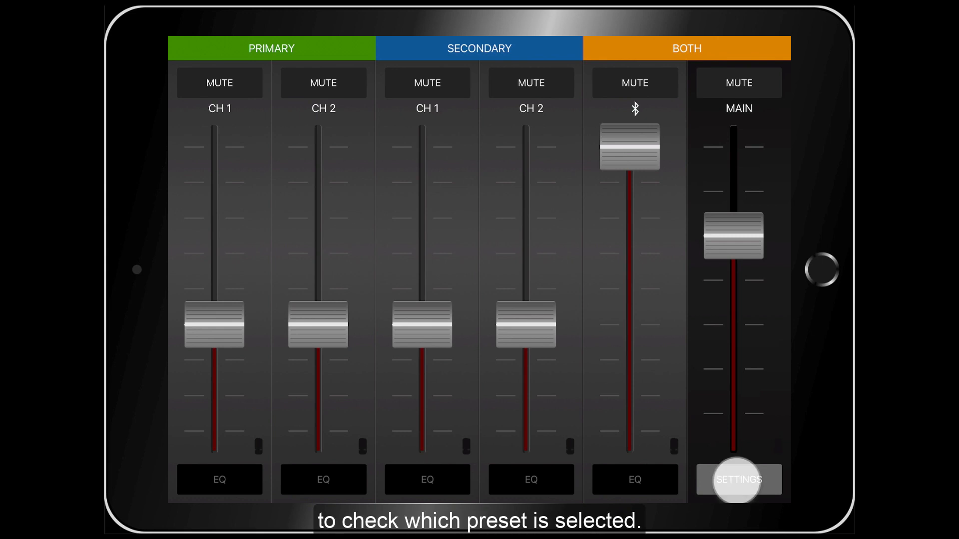
left_click(738, 480)
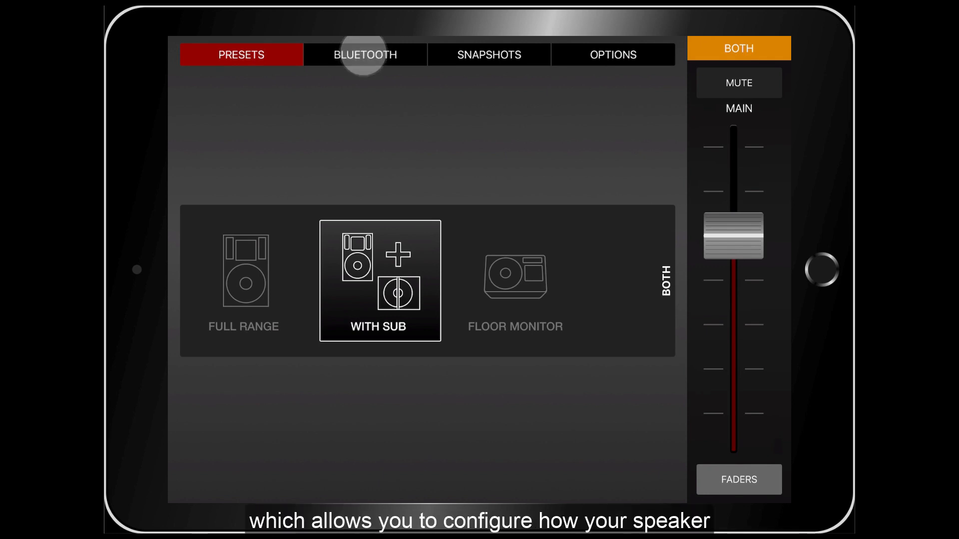
- Open XP Connect's Bluetooth speaker setup page and switch Auto Connect on
left_click(364, 54)
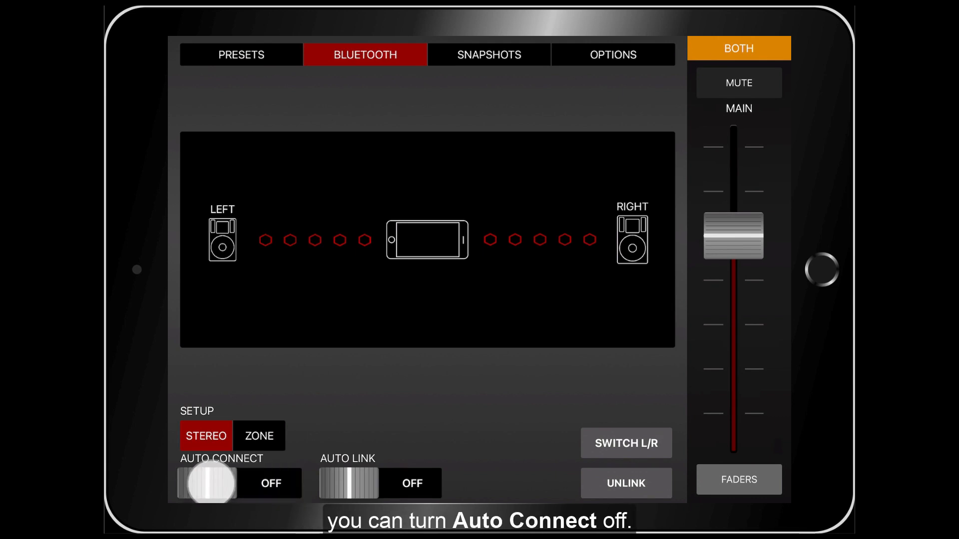
left_click(208, 483)
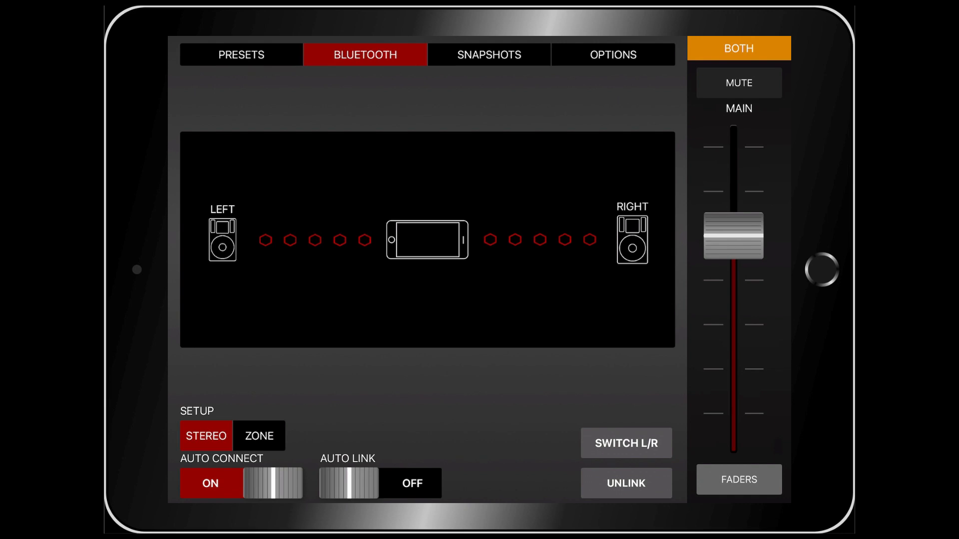
left_click(626, 443)
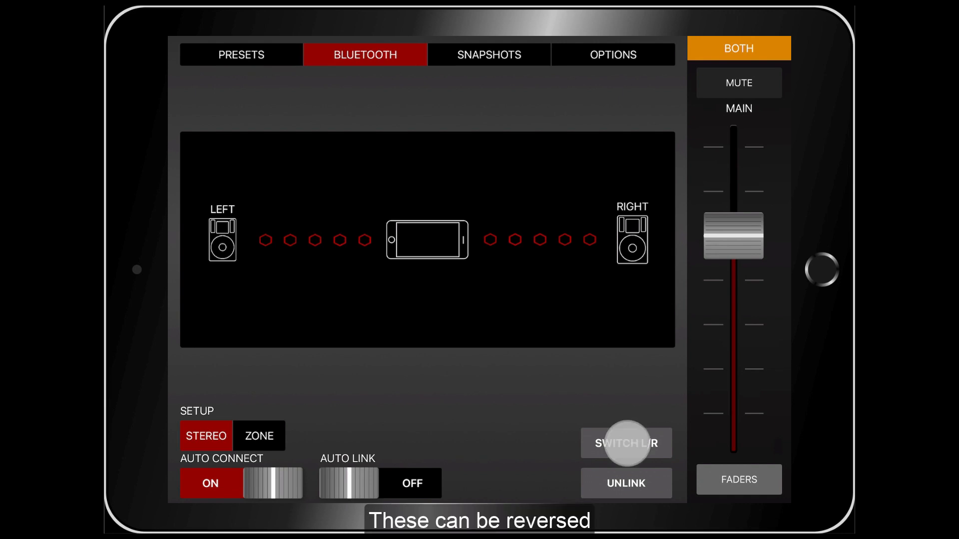
left_click(626, 443)
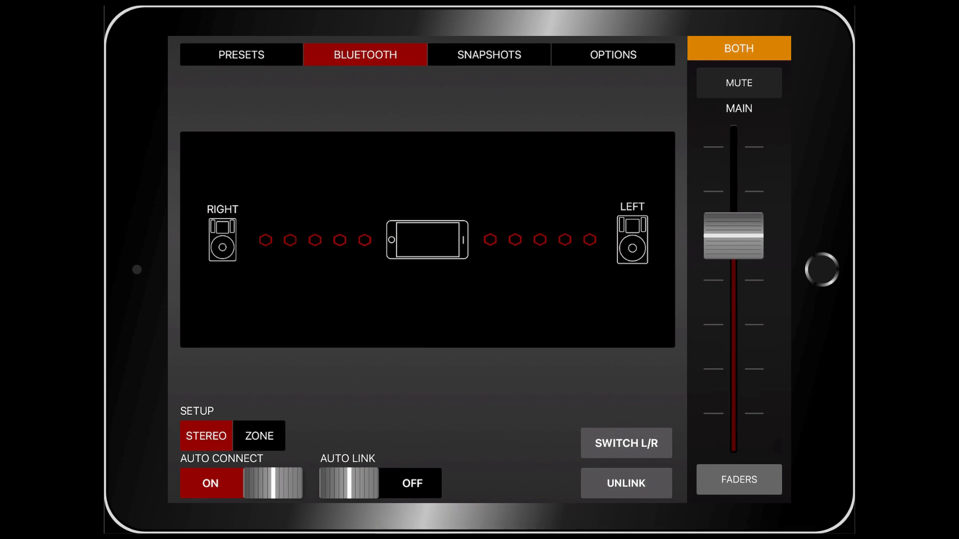
left_click(626, 444)
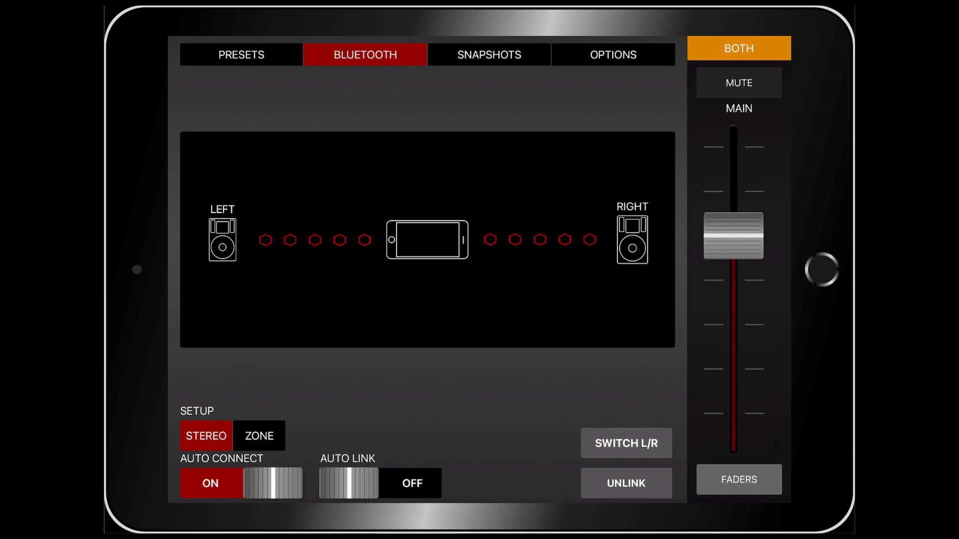
left_click(258, 436)
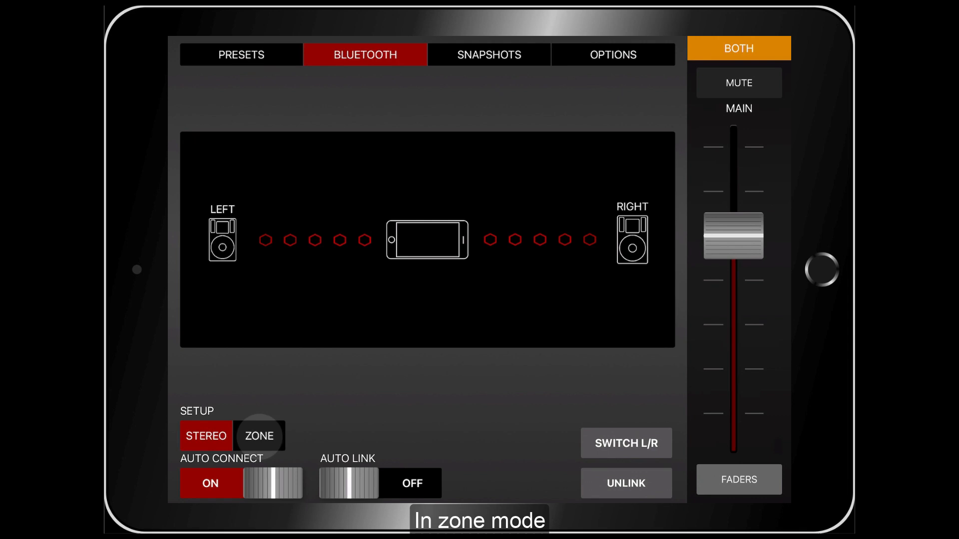
- Choose Zone setup, toggle Auto Link, and tap Unlink for the speakers
left_click(258, 436)
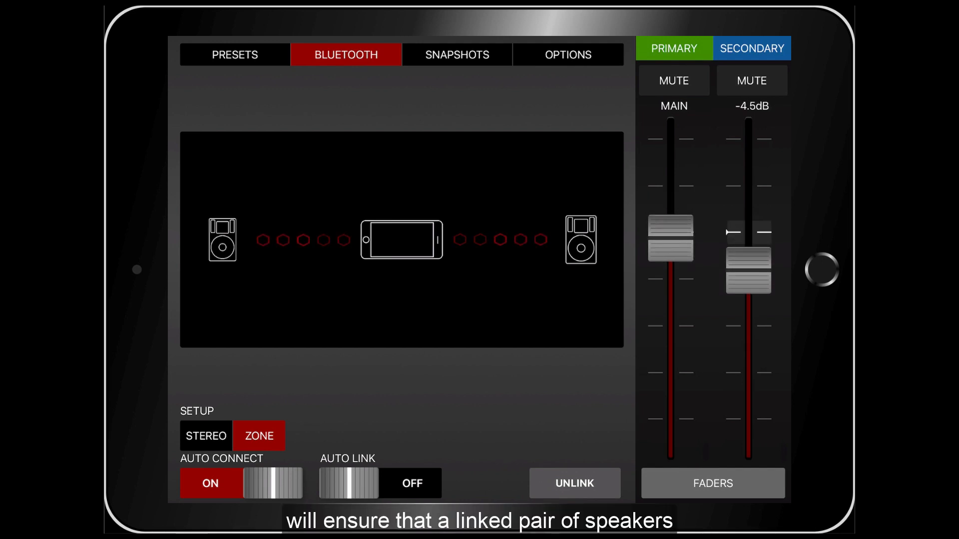
left_click(411, 483)
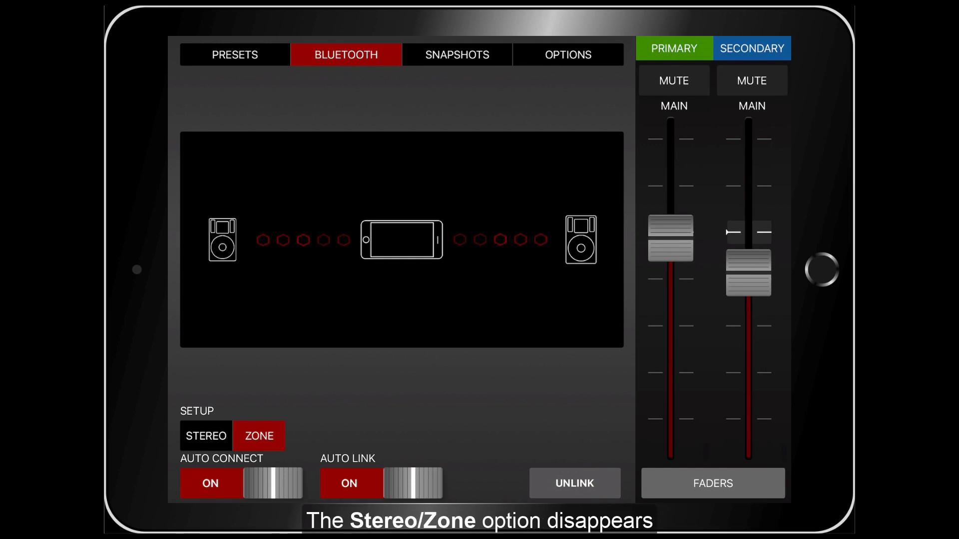
left_click(573, 484)
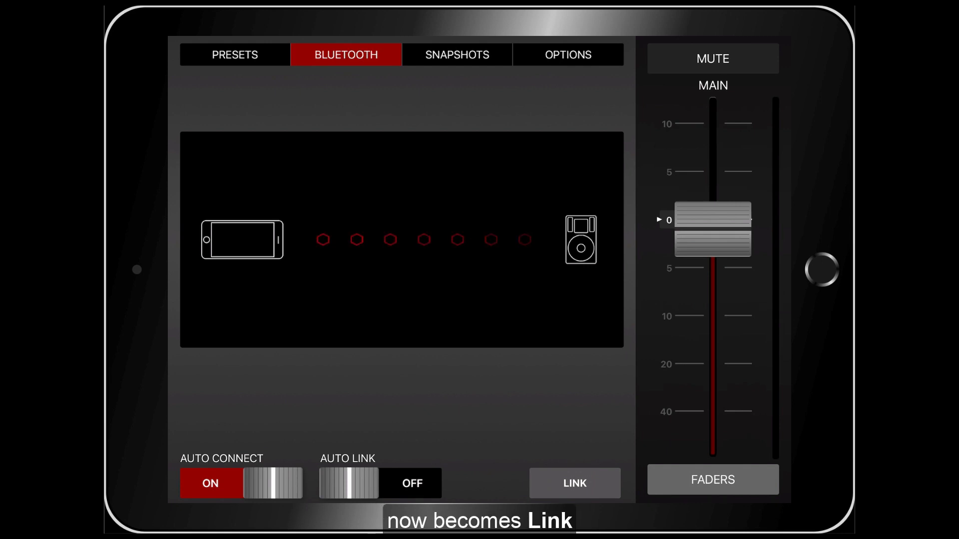
left_click(573, 483)
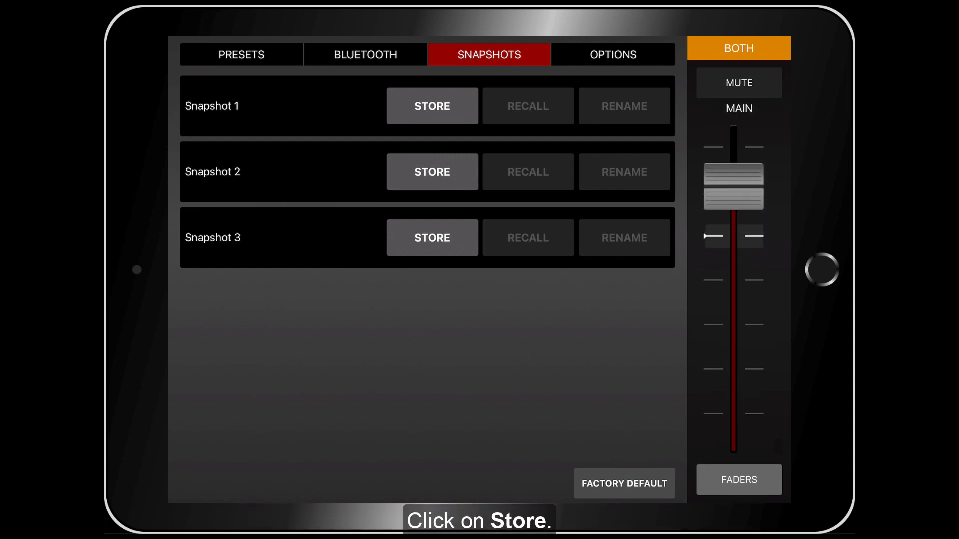
- Store the current mix in Snapshot 1, confirming the overwrite alert
left_click(431, 106)
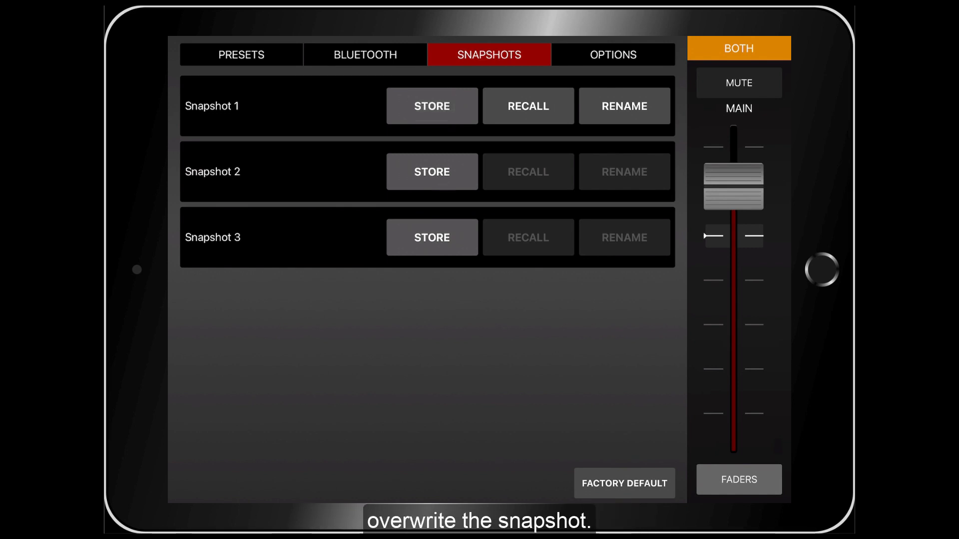
left_click(431, 237)
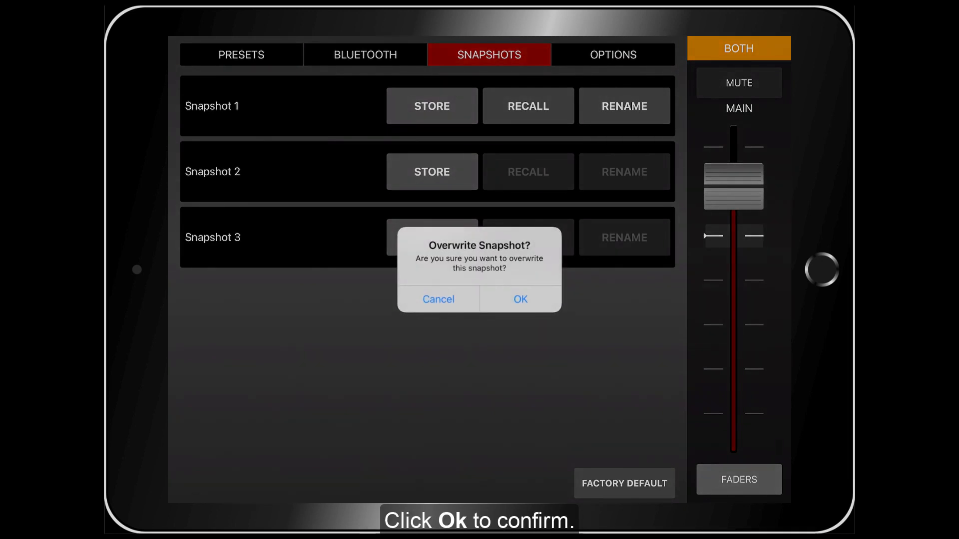
left_click(519, 299)
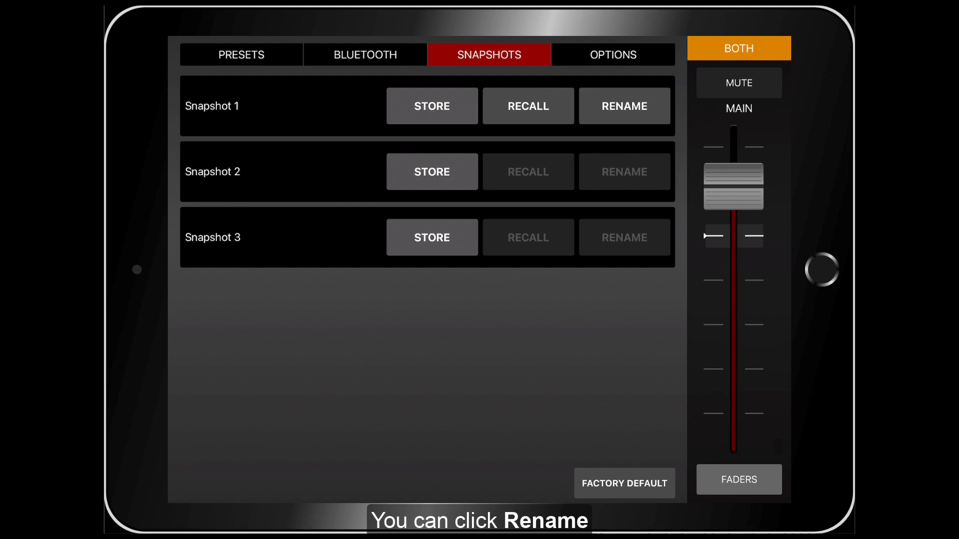
- Rename Snapshot 1 to Rock; store and rename Snapshots 2 and 3 as Pop and Speech
left_click(623, 106)
type("Rock")
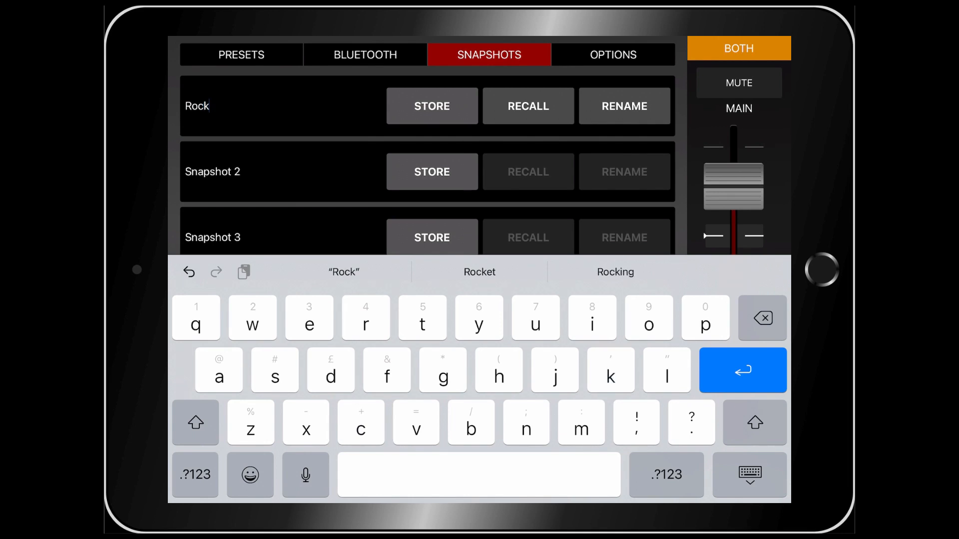
left_click(741, 370)
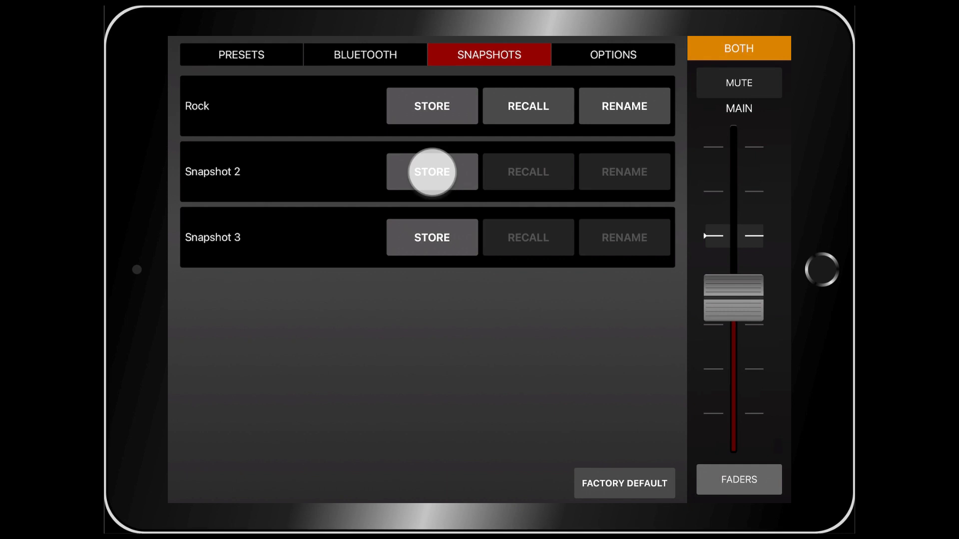
left_click(431, 172)
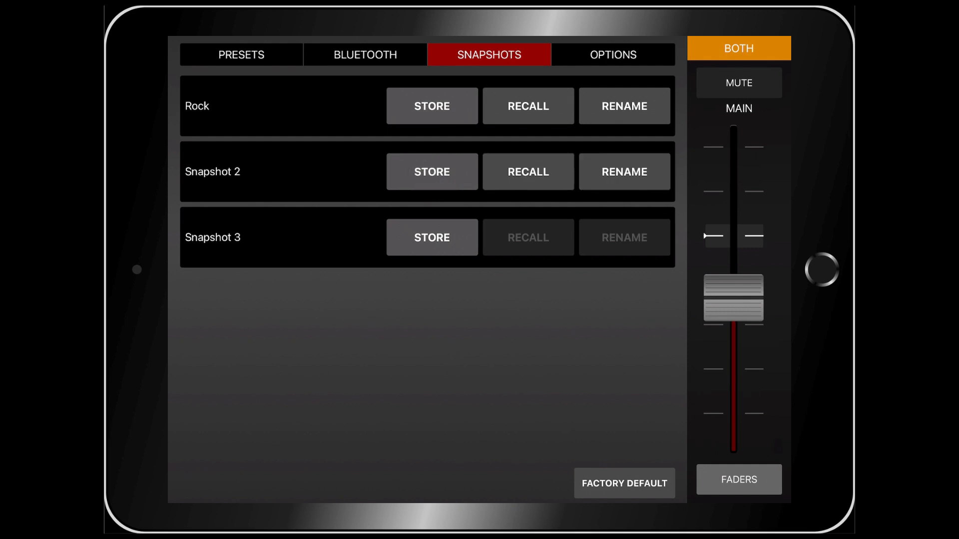
left_click(623, 172)
type("Pop")
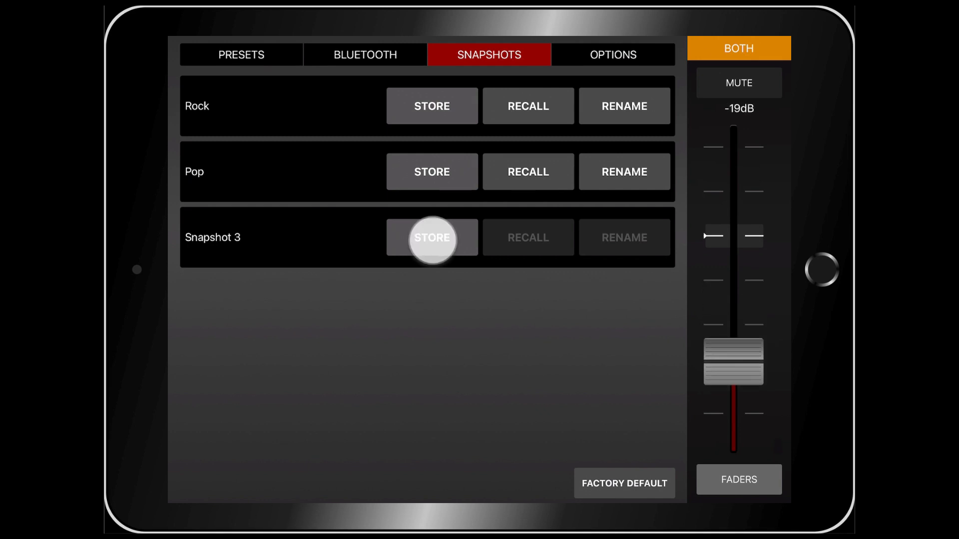
left_click(431, 237)
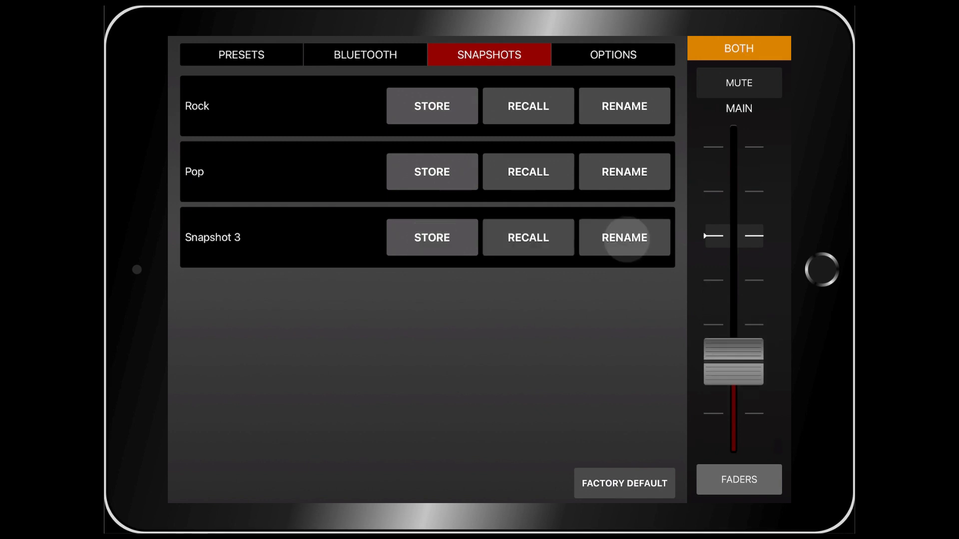
left_click(624, 237)
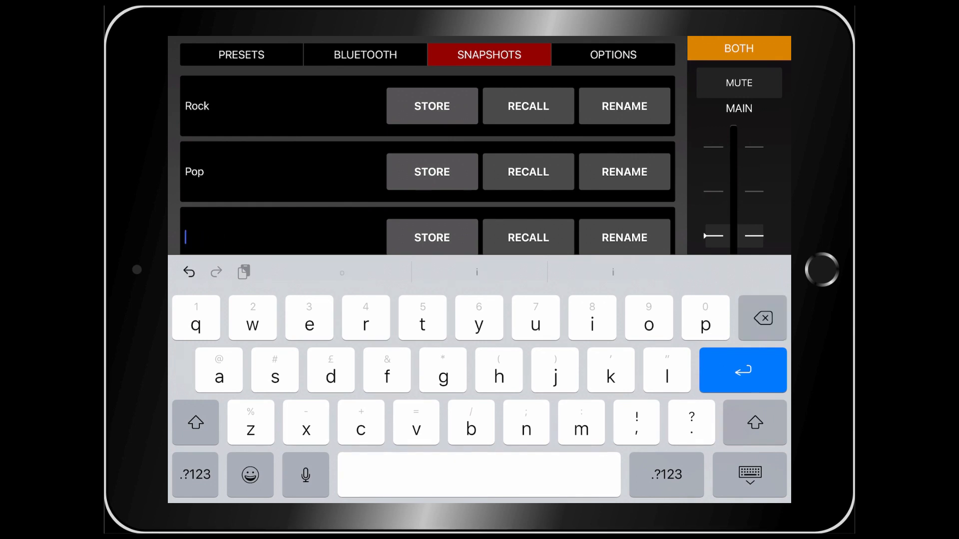
type("Speech")
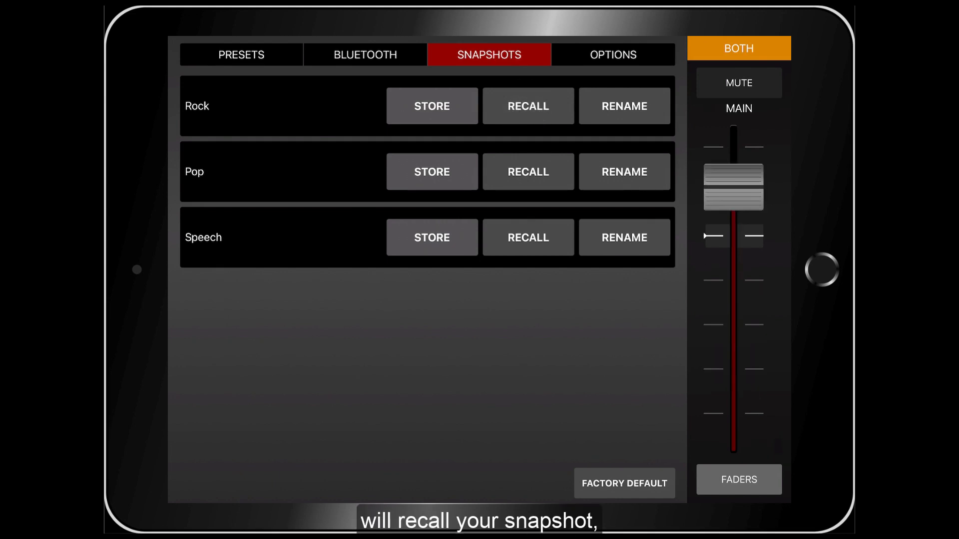
- Recall the Pop snapshot, then raise and fine-tune the Main fader
left_click(527, 171)
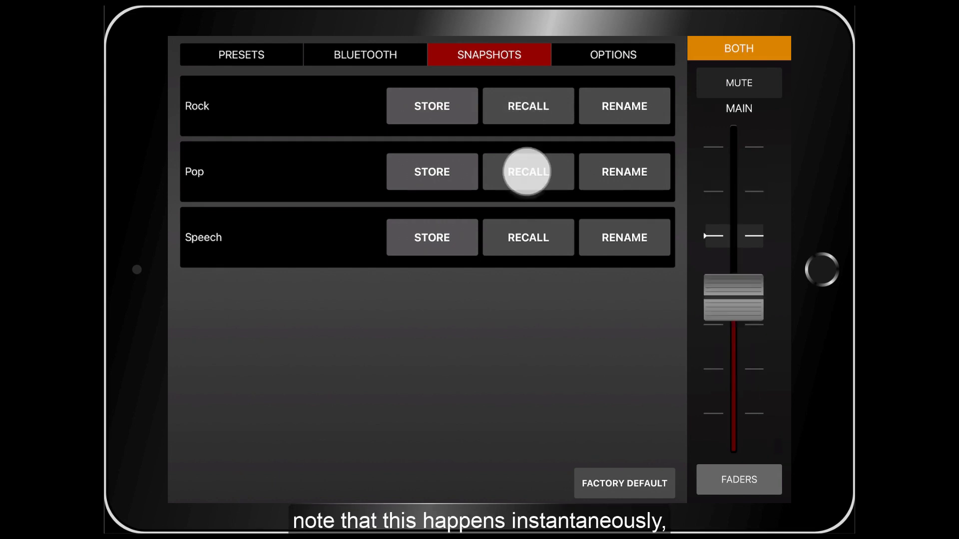
left_click(527, 171)
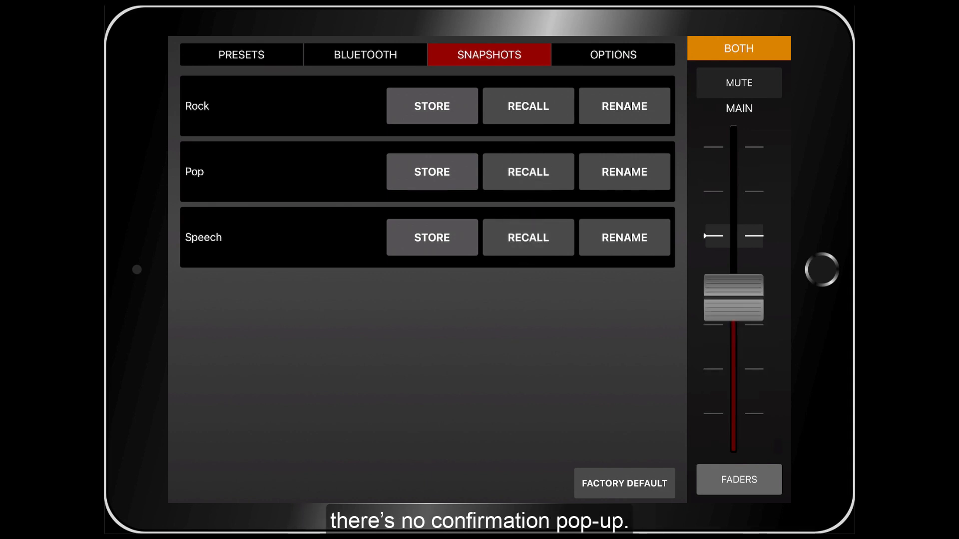
left_click_drag(732, 300, 732, 187)
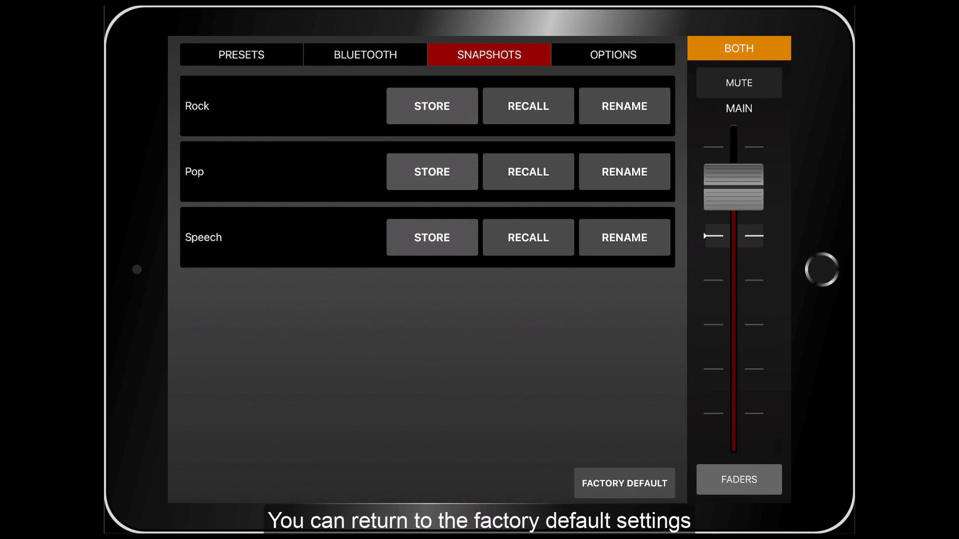
left_click_drag(733, 186, 733, 235)
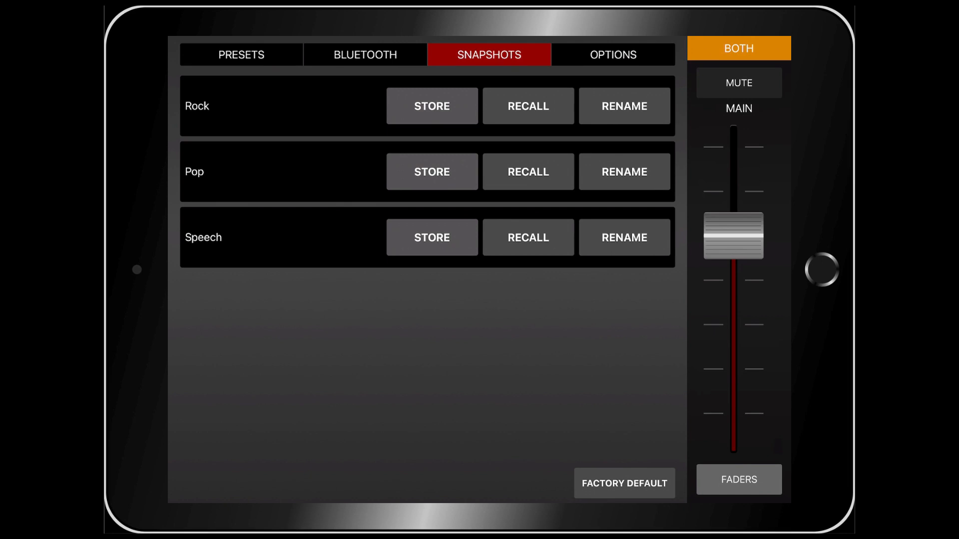
left_click(612, 55)
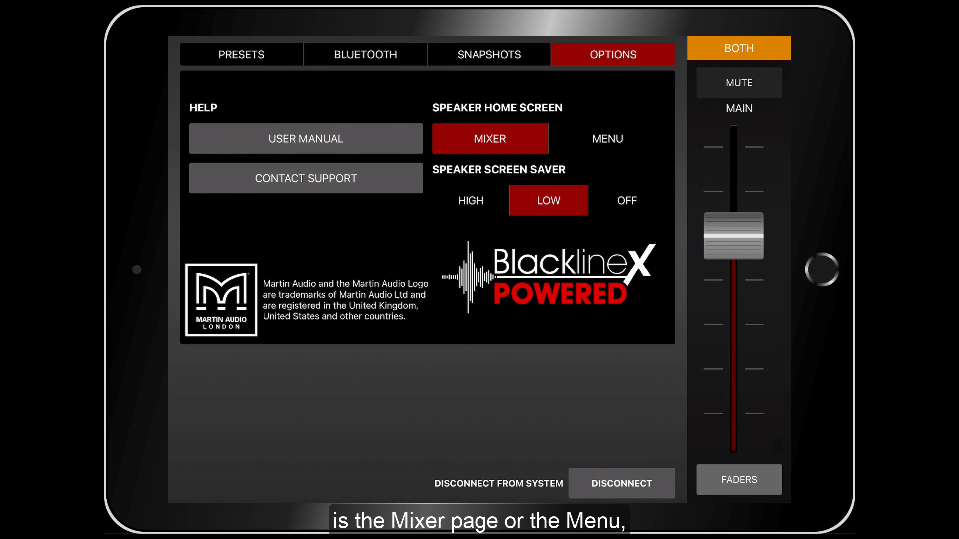
- Toggle speaker home screen to Menu and back to Mixer, and set screen saver to High
left_click(606, 138)
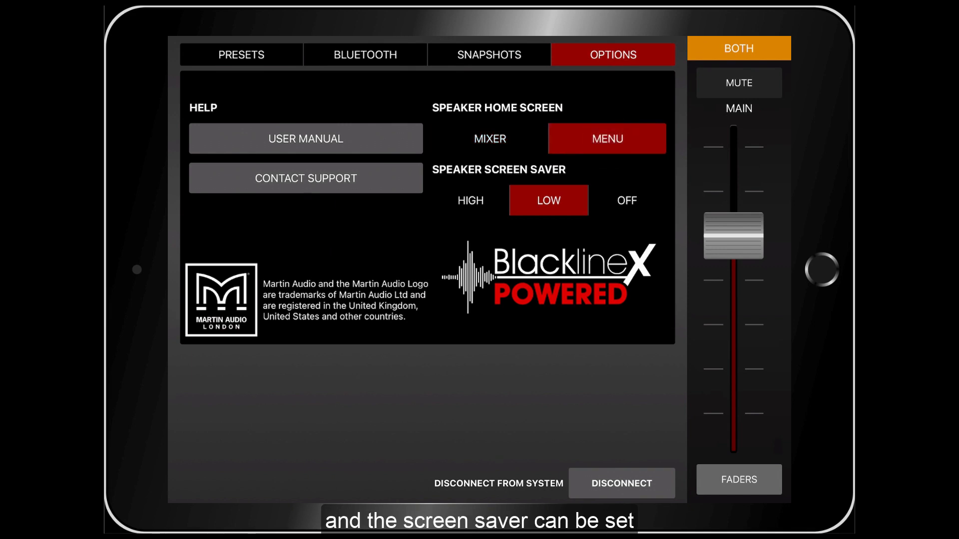
left_click(489, 138)
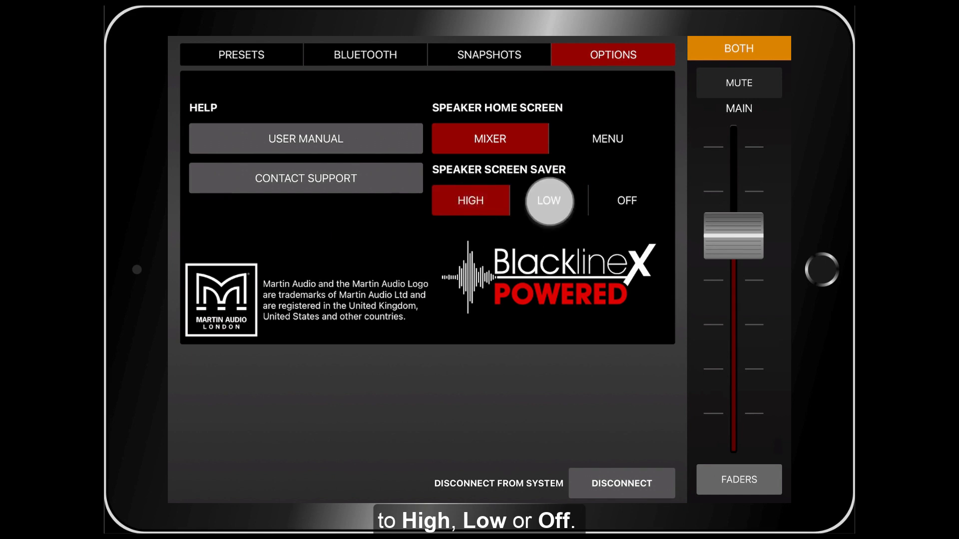
left_click(625, 200)
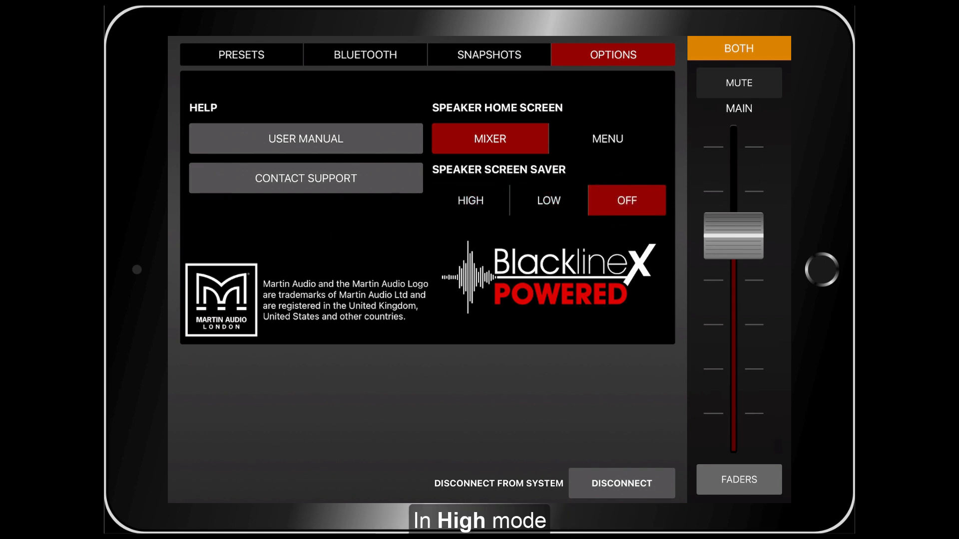
left_click(470, 199)
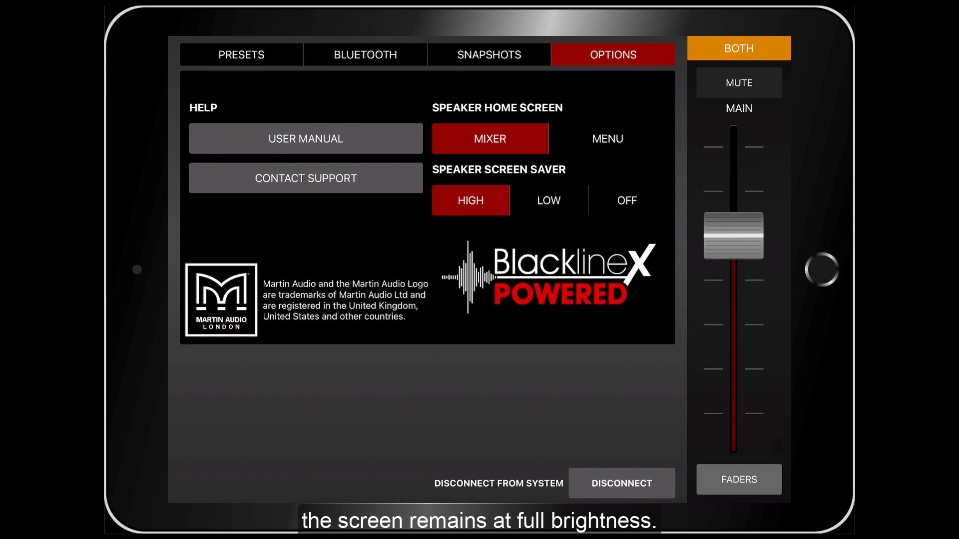
left_click(547, 200)
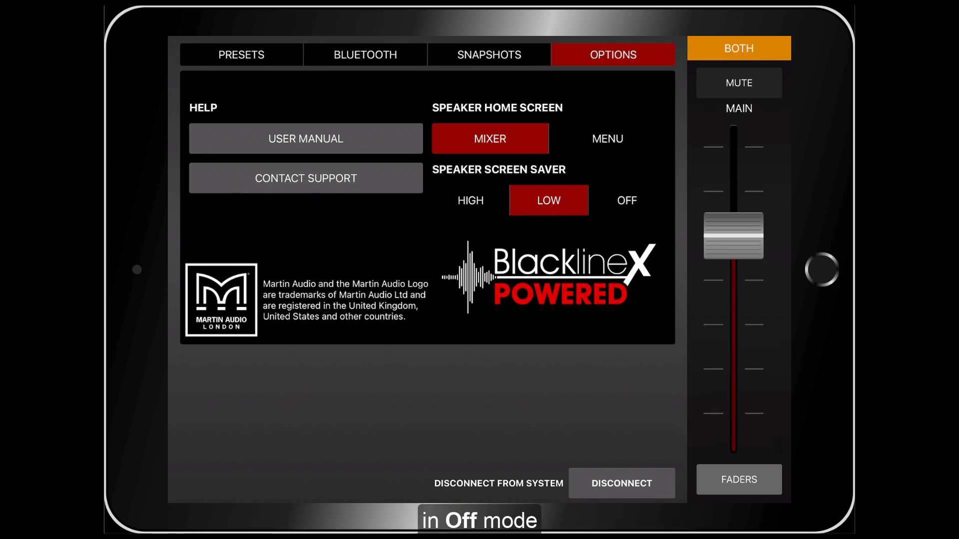
left_click(626, 200)
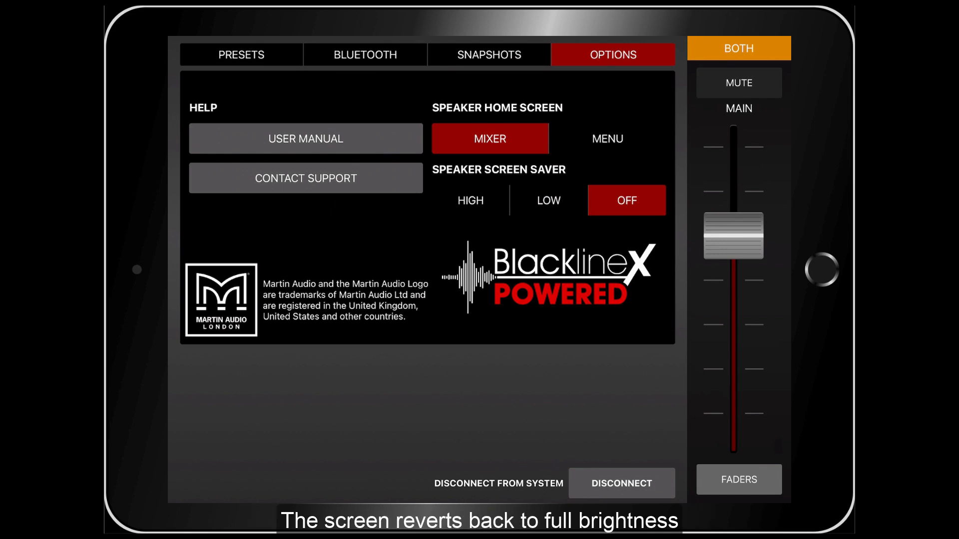
left_click(470, 200)
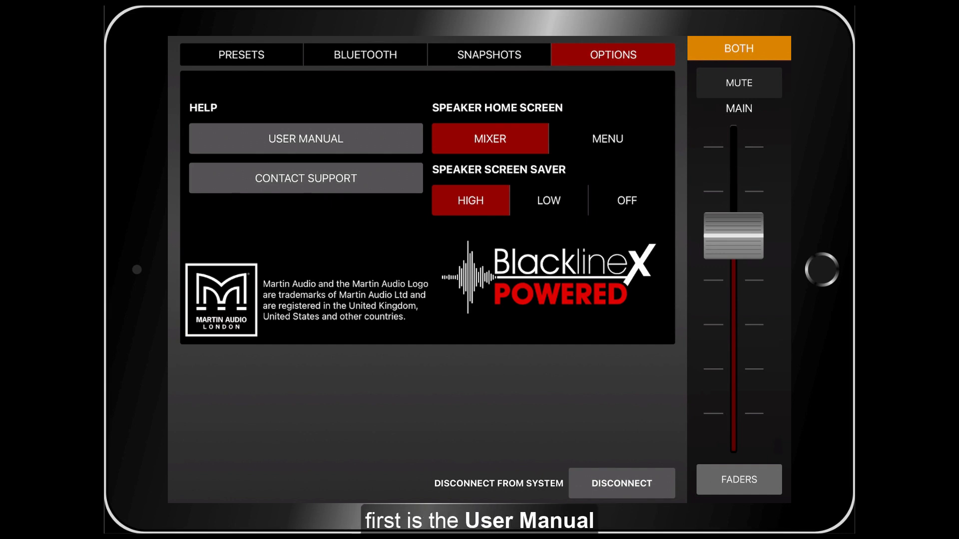
- Open the User Manual link, then the Contact Support link from the Options tab
left_click(305, 138)
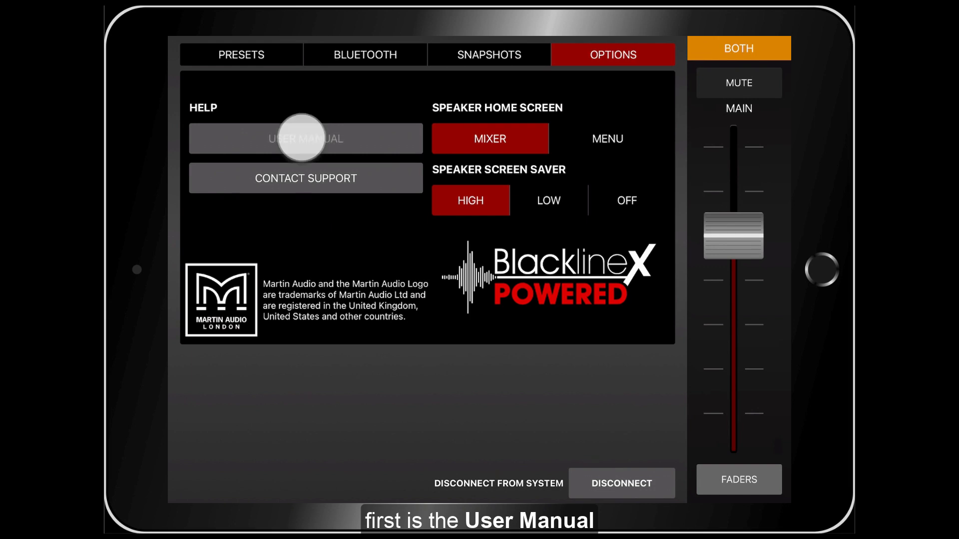
left_click(305, 138)
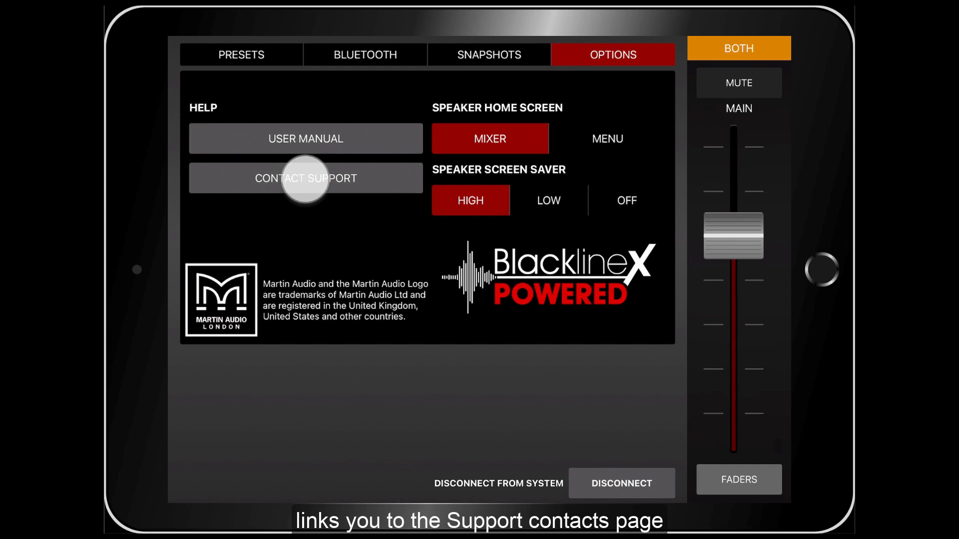
left_click(305, 178)
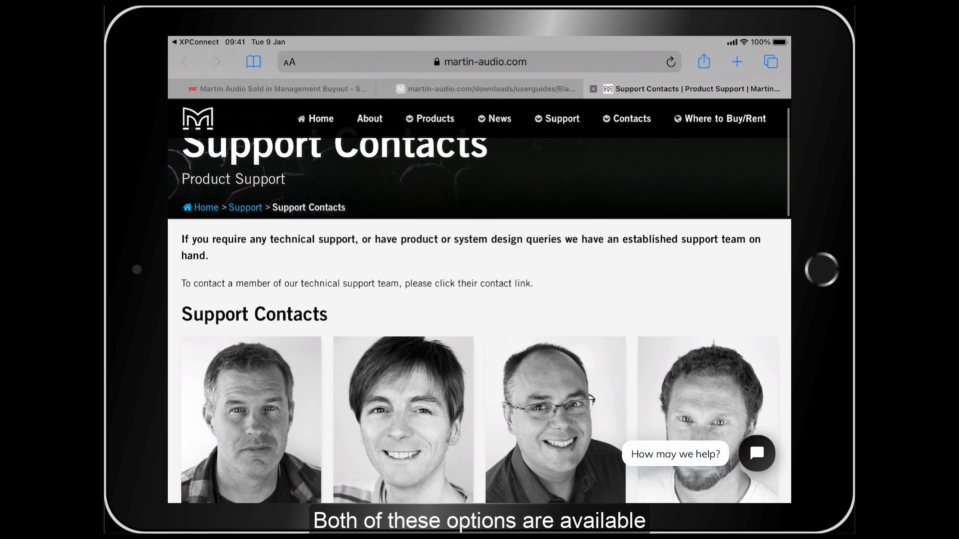
- Scroll down the Support Contacts page to the Technical and Returns enquiry sections
scroll("down", 3)
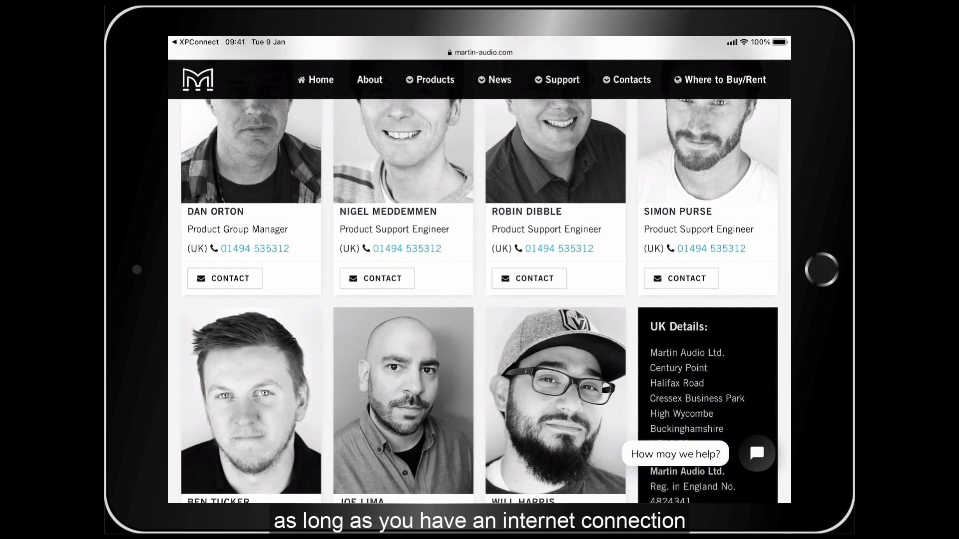
scroll("down", 3)
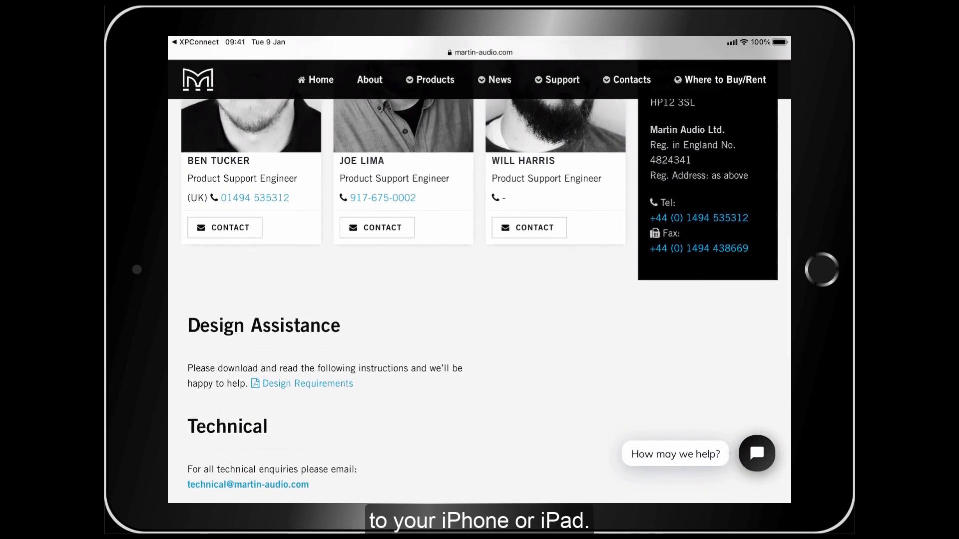
scroll("down", 3)
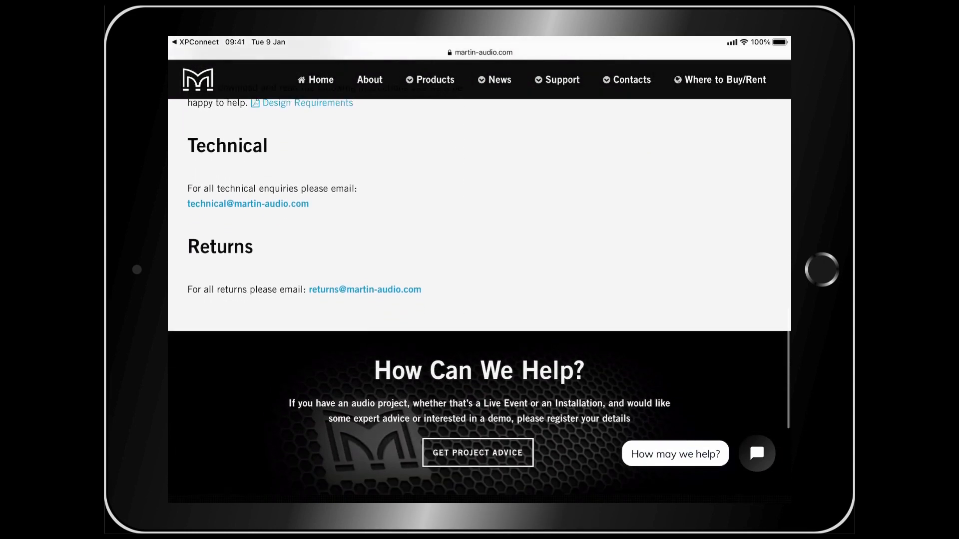
scroll("down", 3)
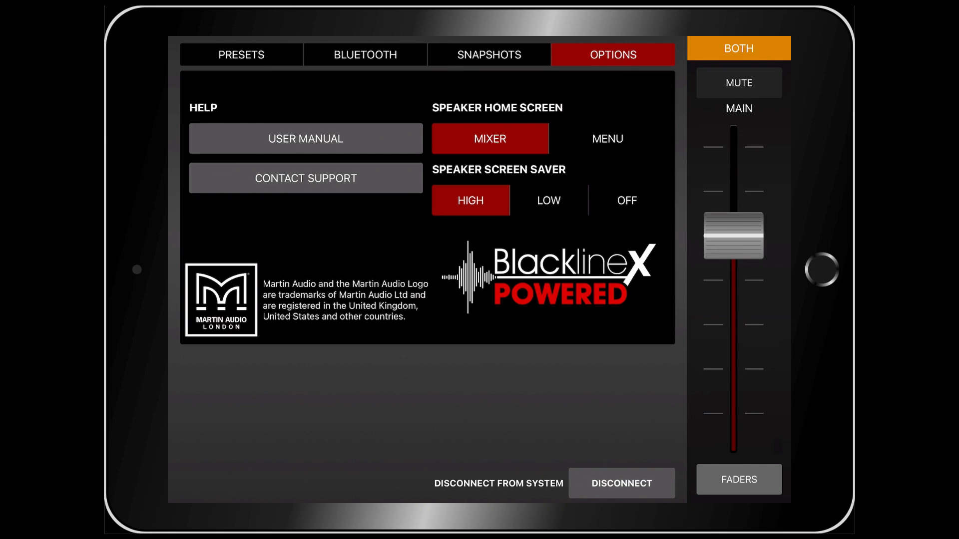
- Return from Options to the Mixer with linked Primary, Secondary and Both zone faders
left_click(738, 479)
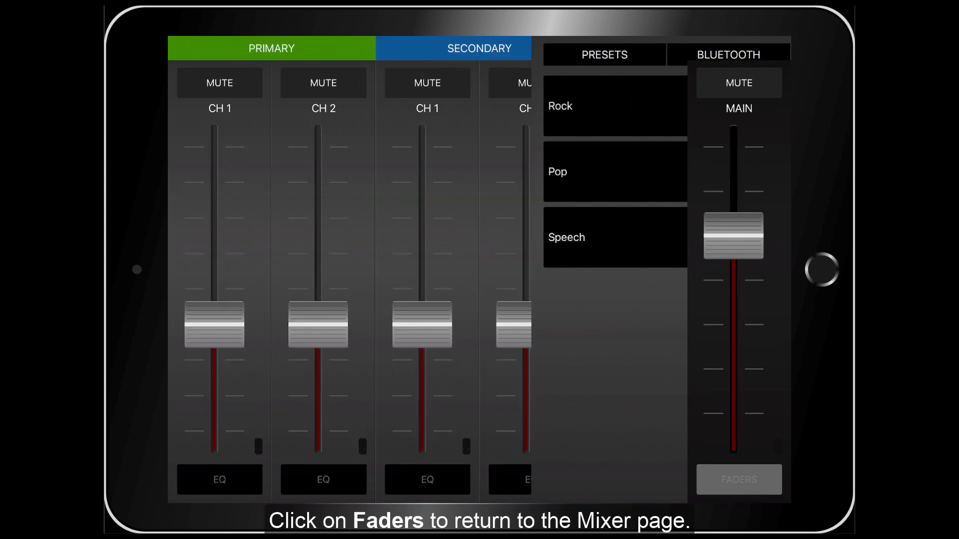
left_click(738, 479)
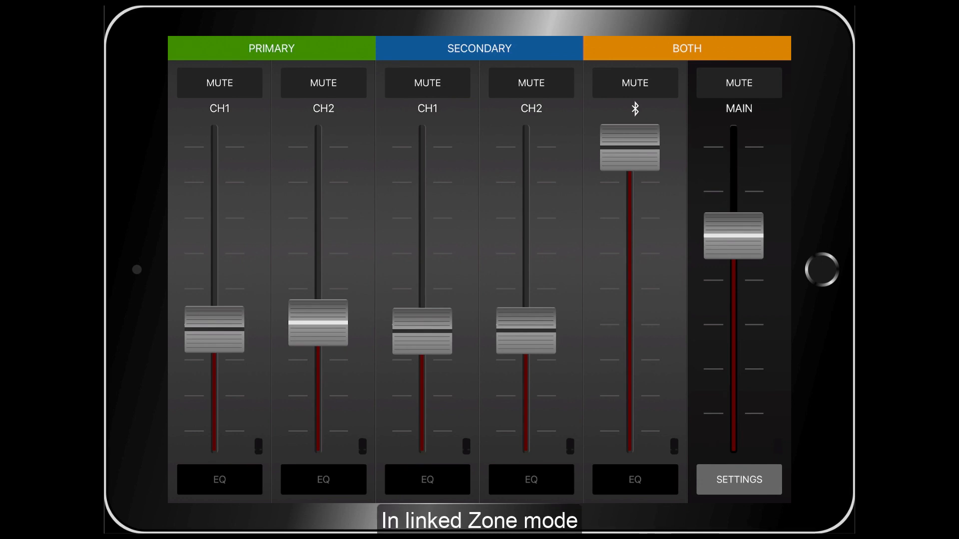
- Use the Settings Bluetooth page with Zone setup and Auto Link off, then return to the faders
left_click(738, 479)
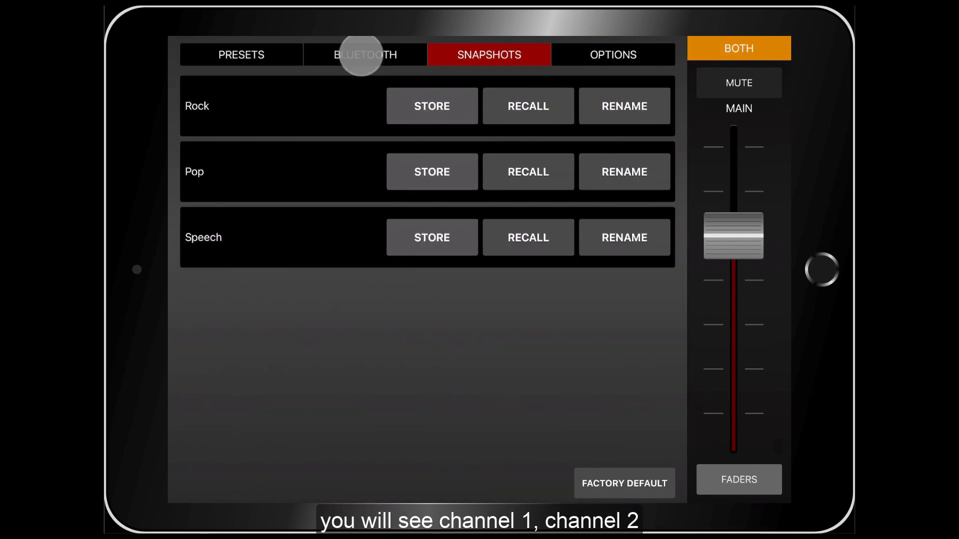
left_click(346, 55)
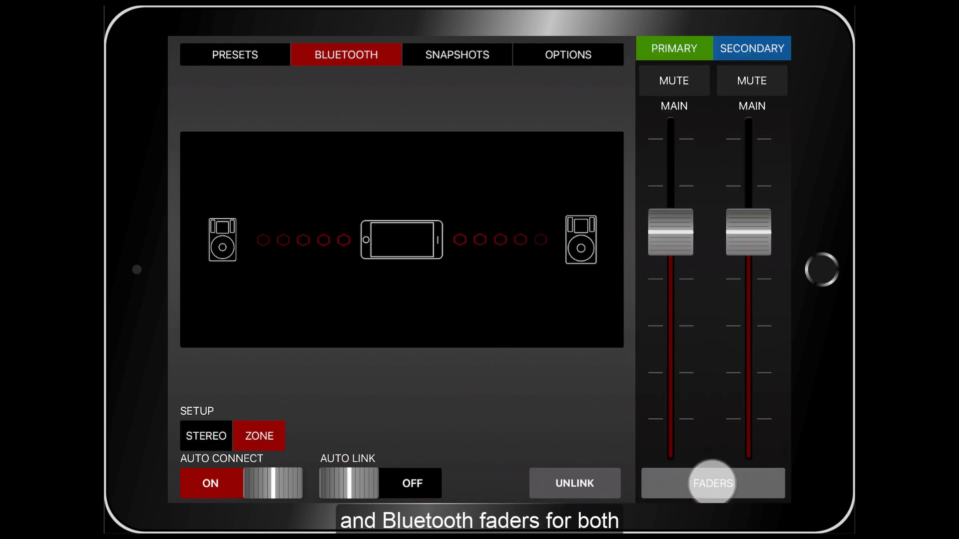
left_click(713, 484)
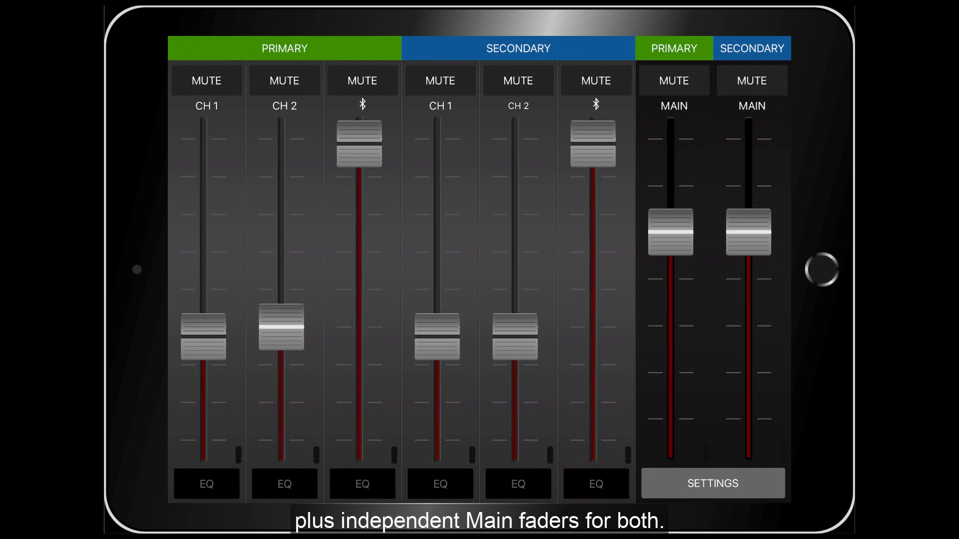
- Drag the Primary CH1 fader, raising its level to about +39dB
left_click_drag(671, 235, 671, 232)
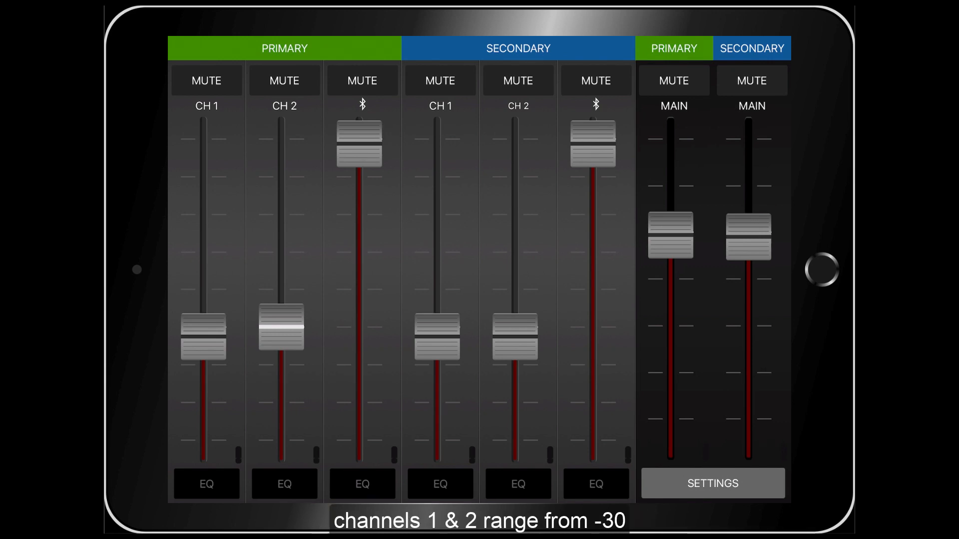
left_click_drag(207, 336, 206, 162)
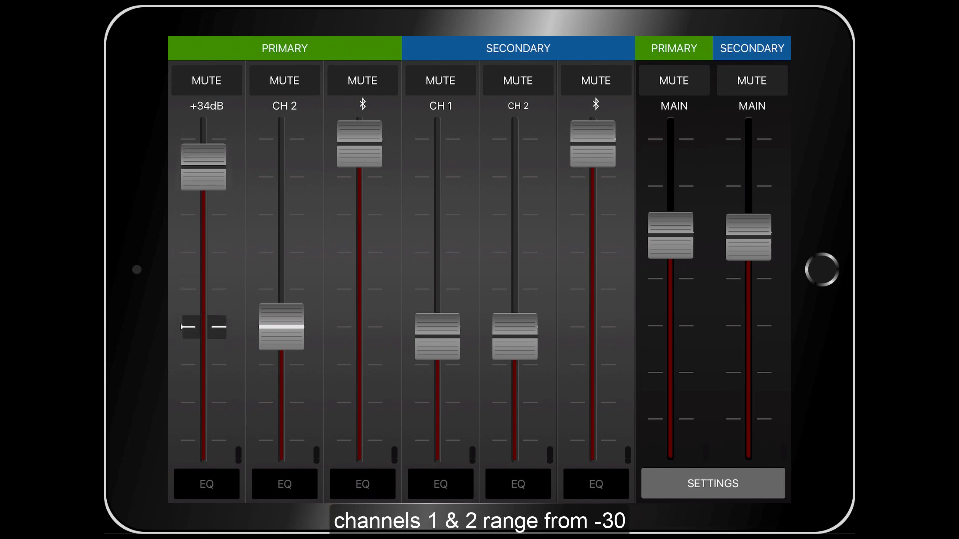
left_click_drag(203, 165, 204, 349)
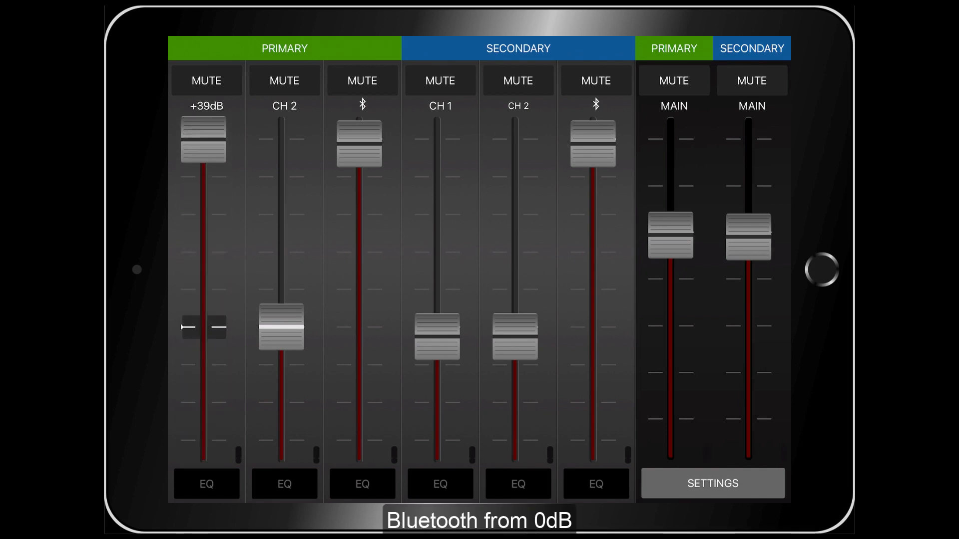
- Lower the Primary Bluetooth level to -7.0dB, then bring it back up
left_click_drag(207, 144, 206, 318)
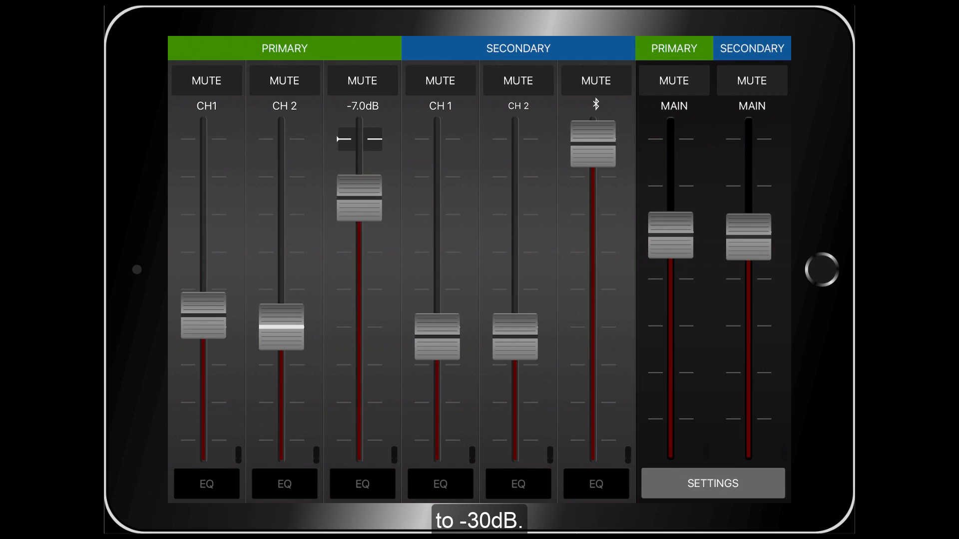
left_click_drag(361, 196, 361, 358)
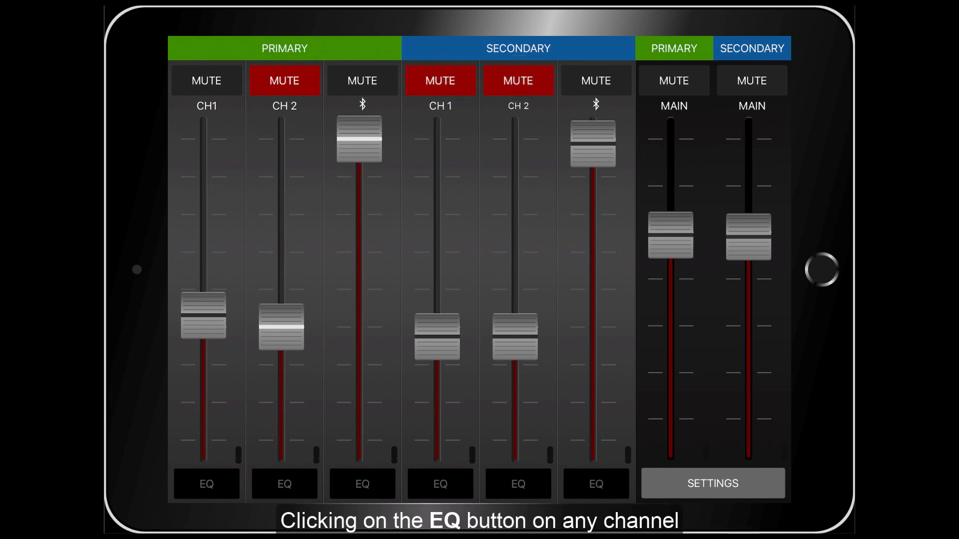
left_click(207, 484)
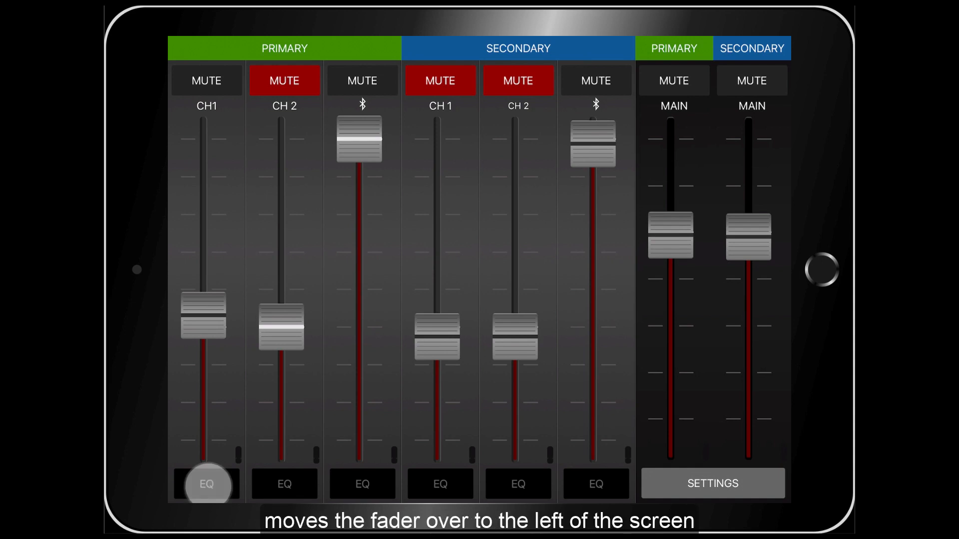
- Swing Primary CH1's low EQ band between +5dB and -12dB, then rebalance the bands
left_click(207, 484)
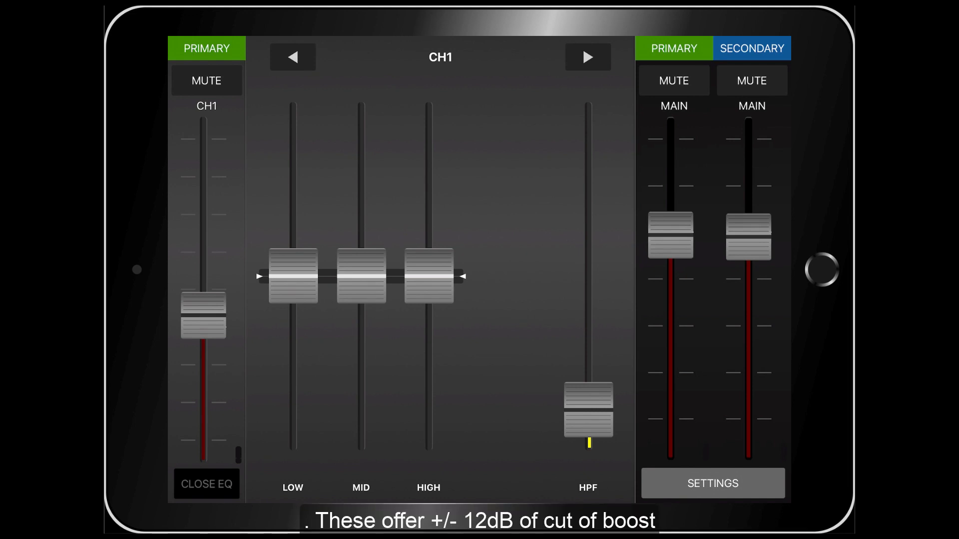
left_click_drag(292, 276, 293, 211)
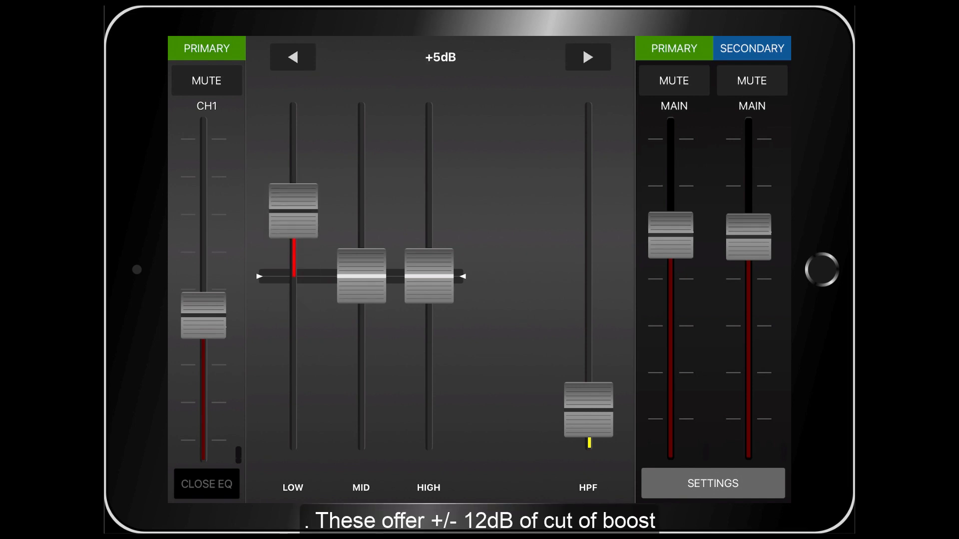
left_click_drag(292, 210, 292, 421)
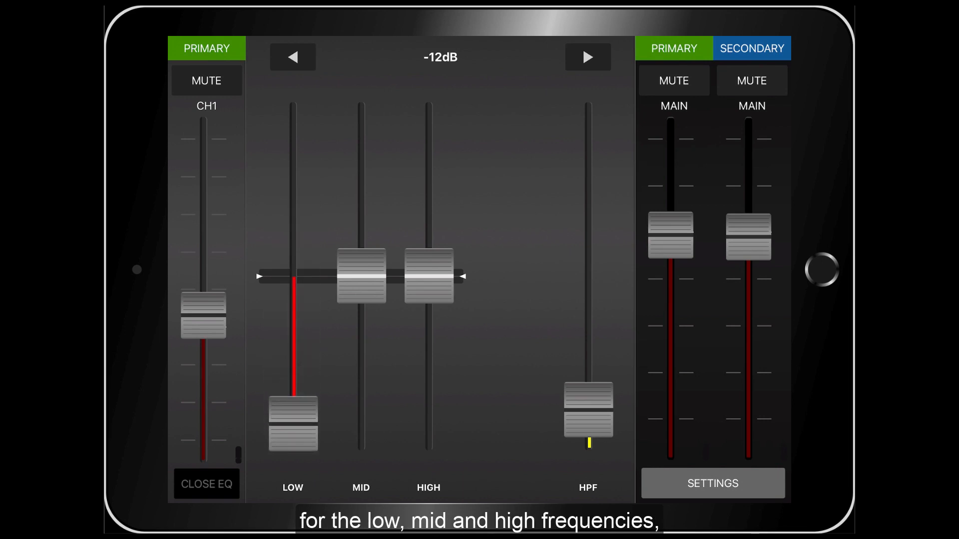
left_click_drag(292, 422, 292, 275)
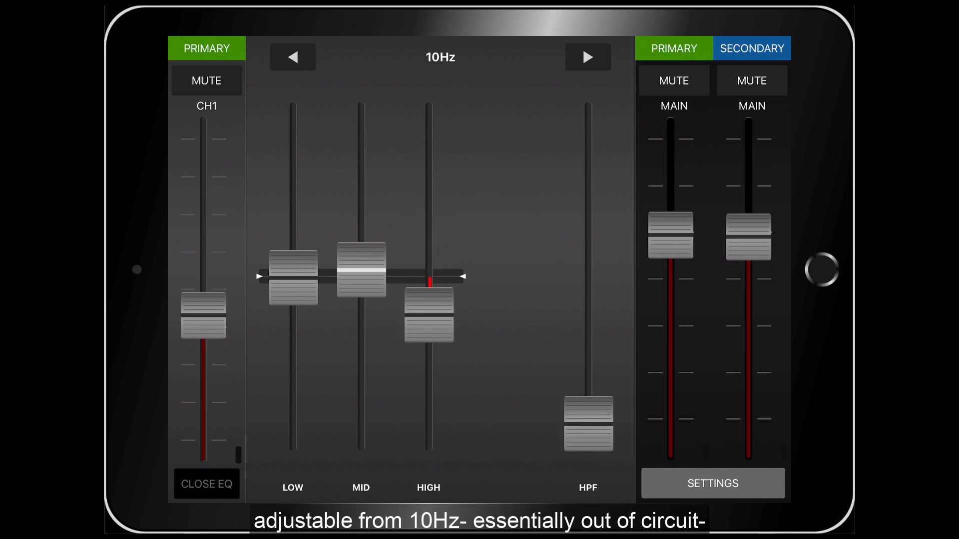
- Raise the high-pass filter to 270Hz, step to the next channel, and close the EQ
left_click_drag(588, 424, 587, 182)
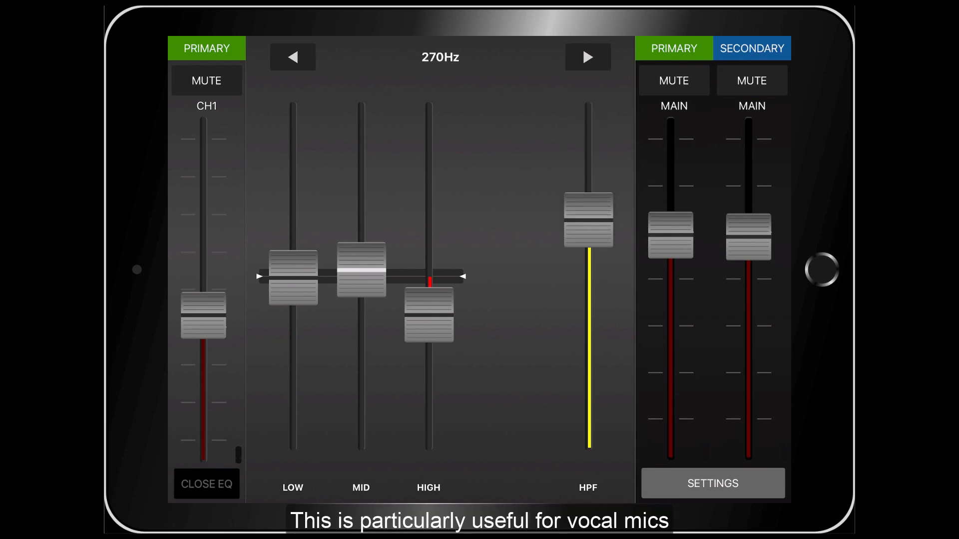
left_click_drag(587, 220, 587, 354)
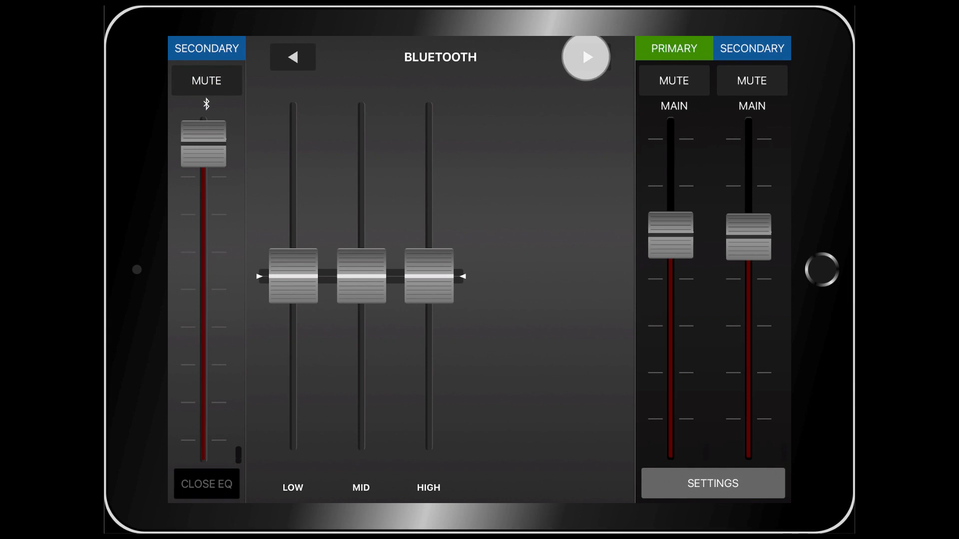
left_click(207, 483)
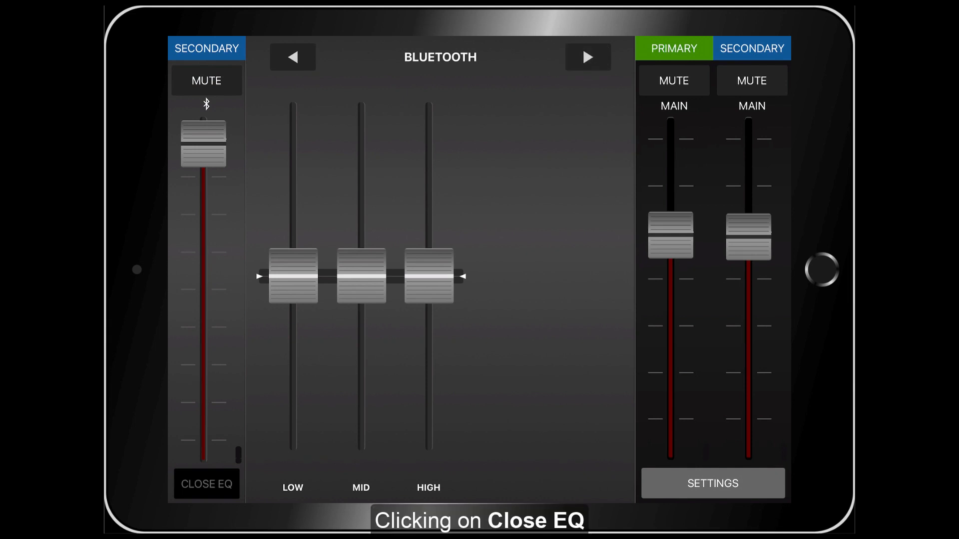
left_click(206, 484)
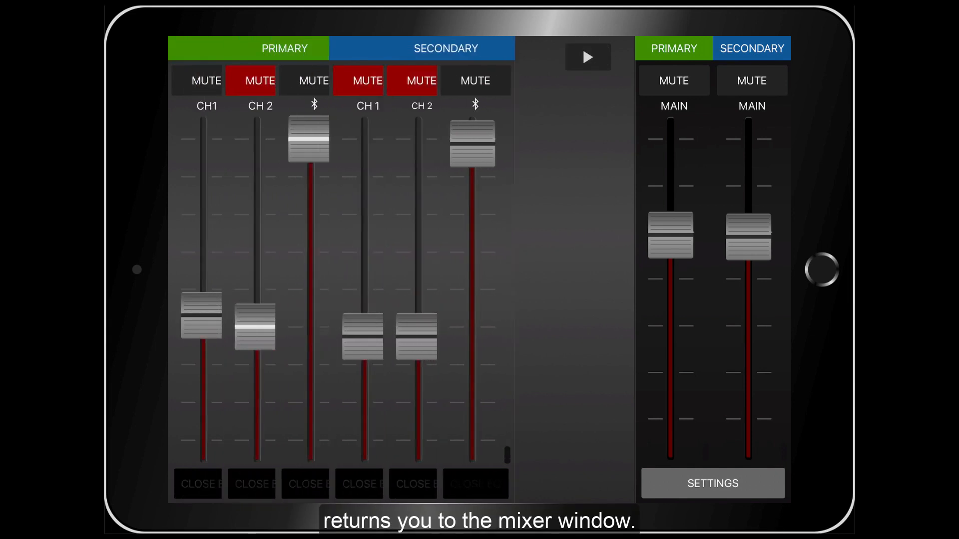
- Pull Secondary Main down to -48dB and toggle the Primary and Secondary main mutes off
left_click(586, 57)
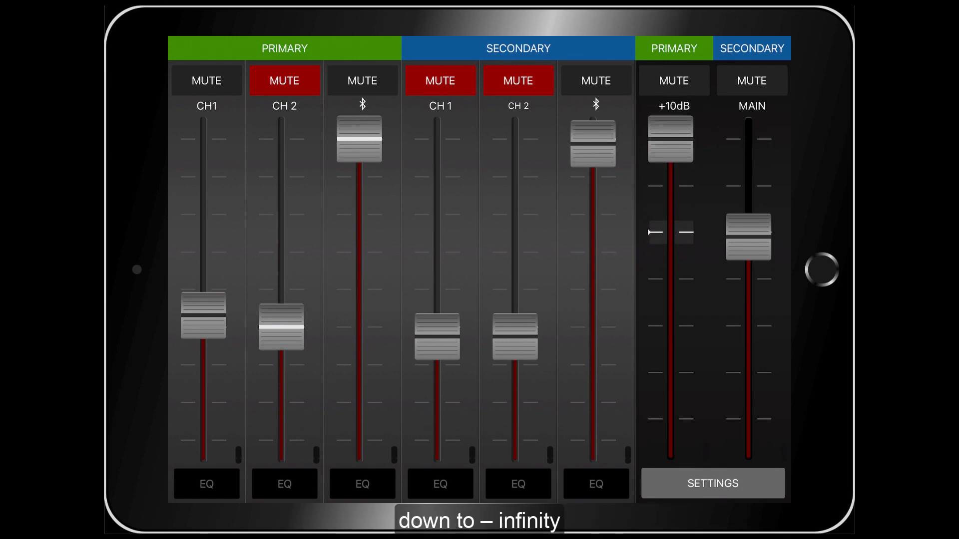
left_click_drag(748, 235, 749, 425)
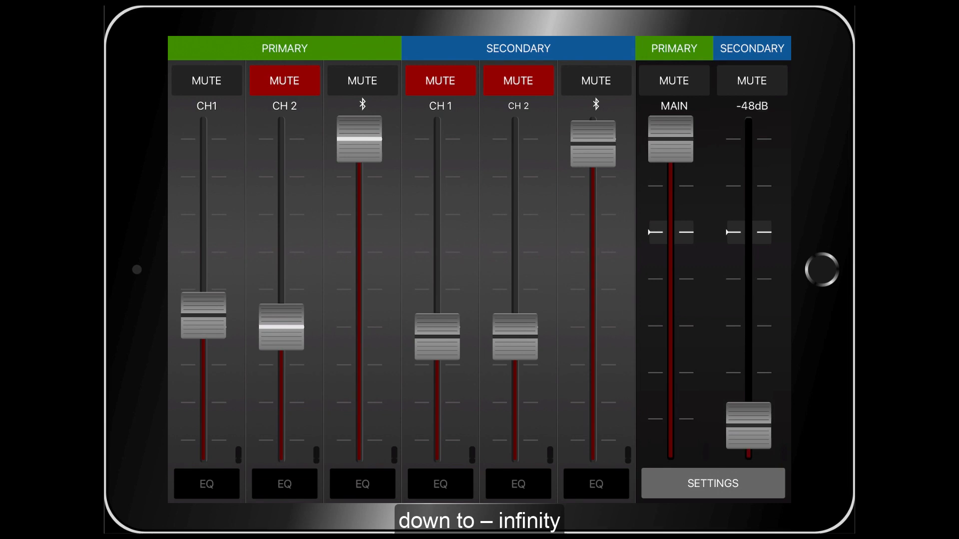
left_click(673, 80)
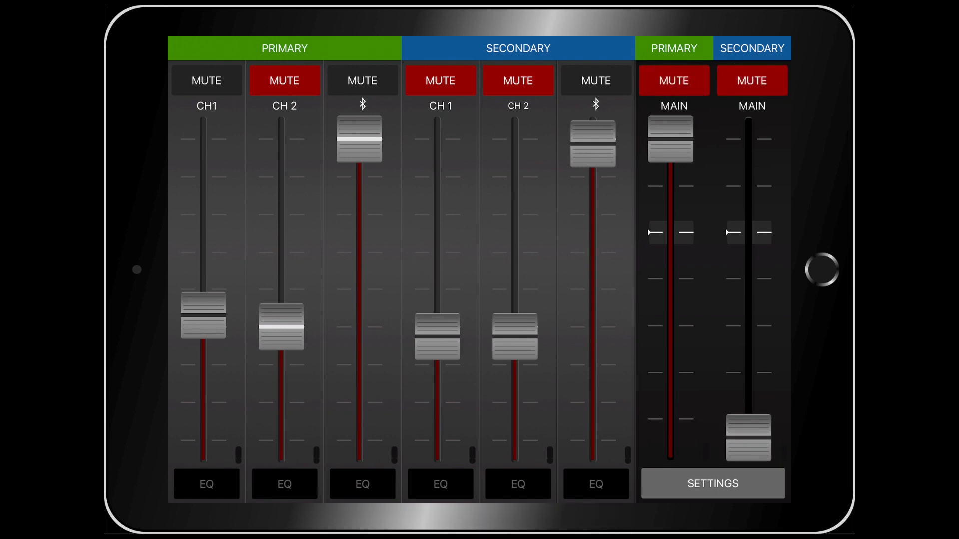
left_click(751, 80)
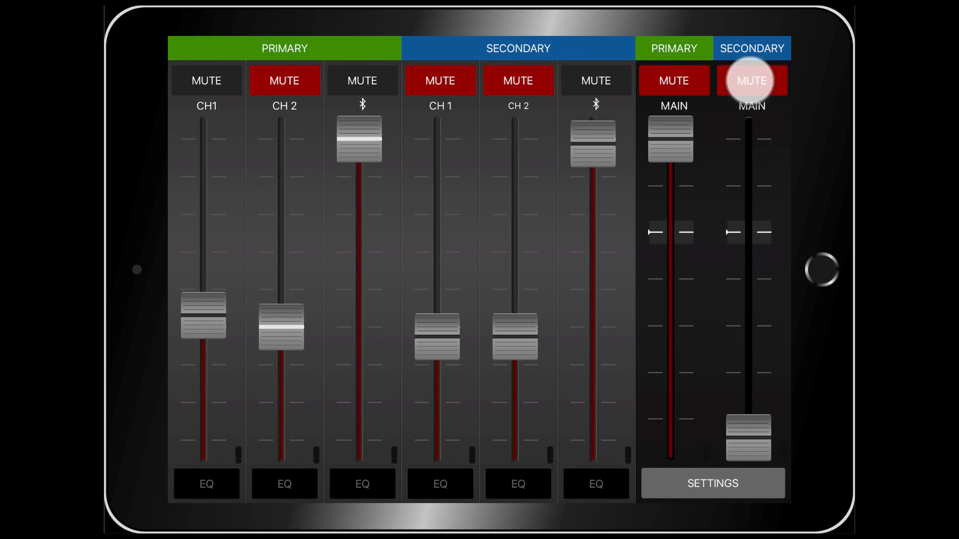
left_click(752, 80)
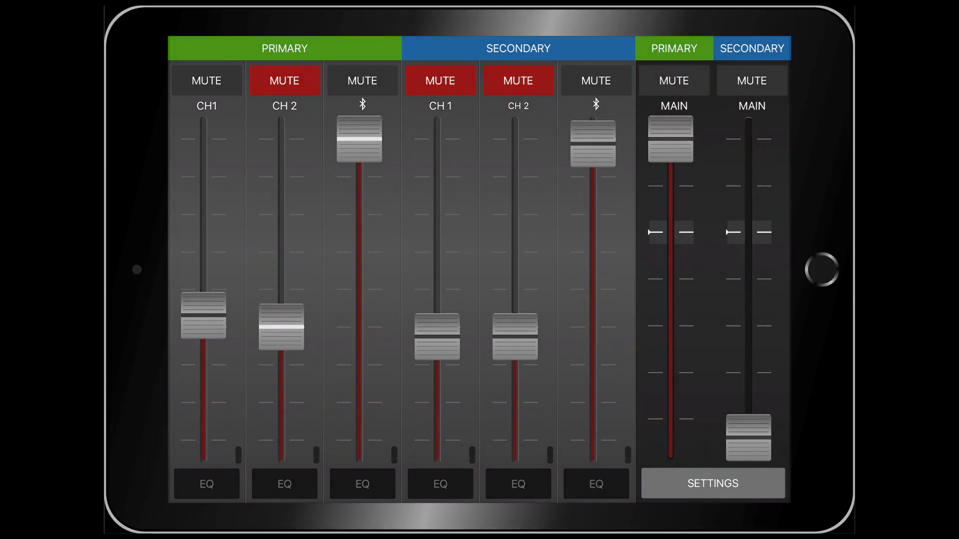